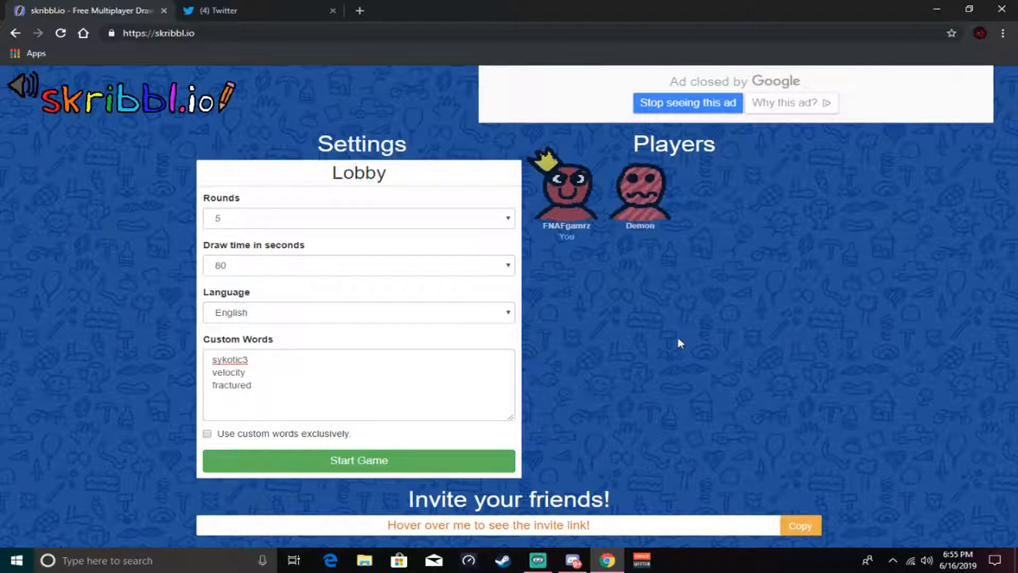
{"action": "mouse_move", "coordinate": [804, 298]}
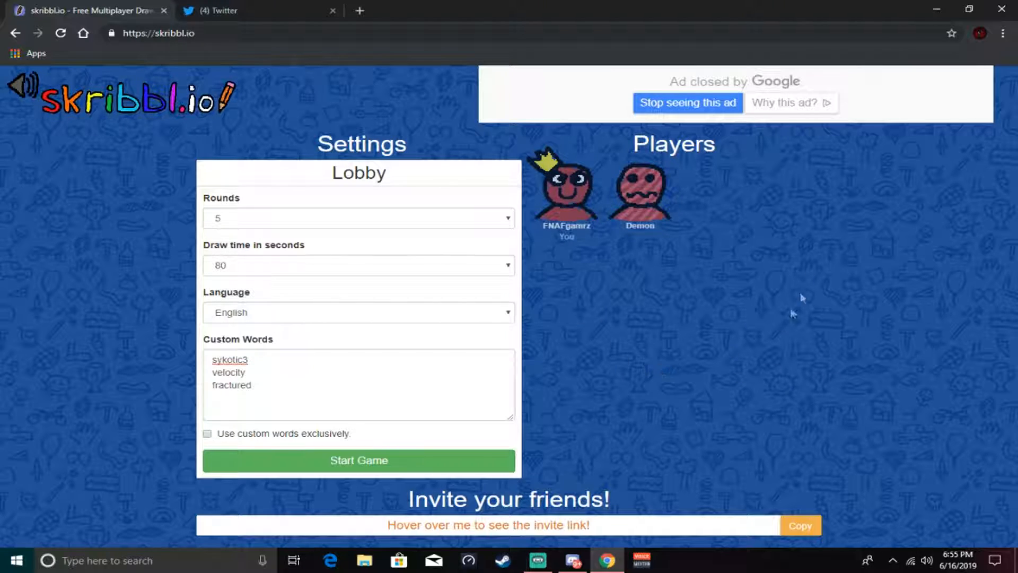
{"action": "mouse_move", "coordinate": [464, 136]}
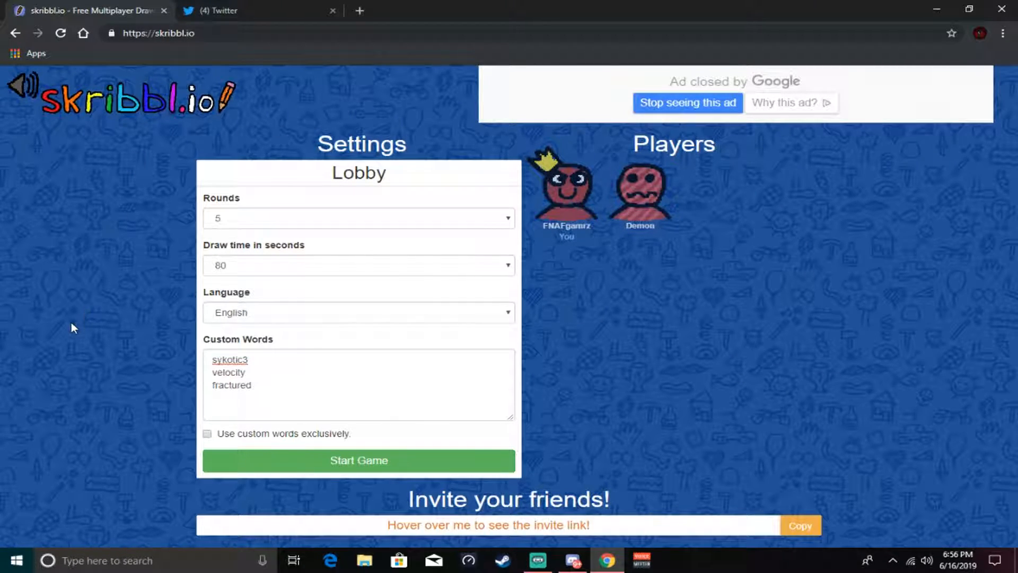
{"action": "mouse_move", "coordinate": [65, 278]}
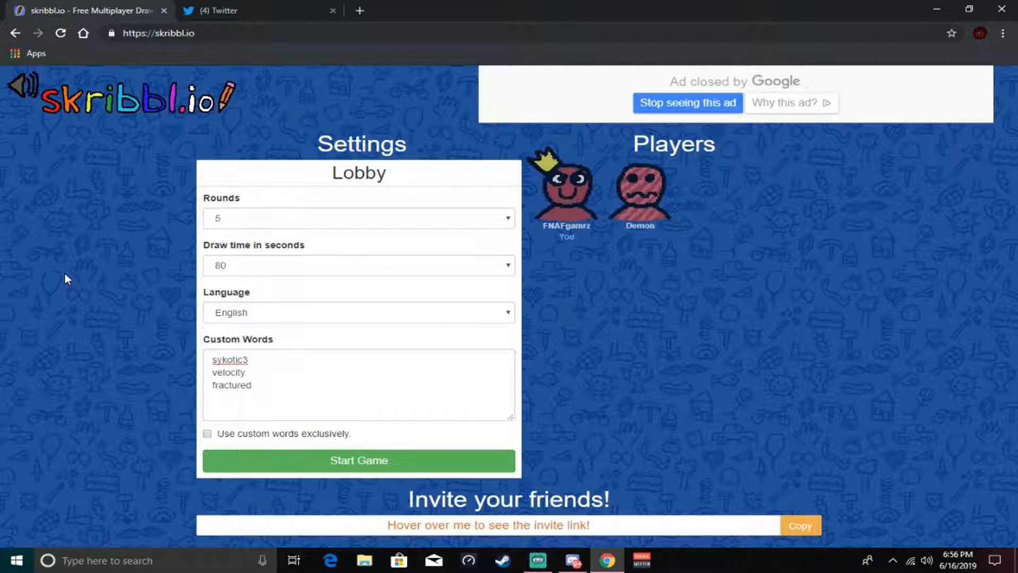
{"action": "mouse_move", "coordinate": [48, 390]}
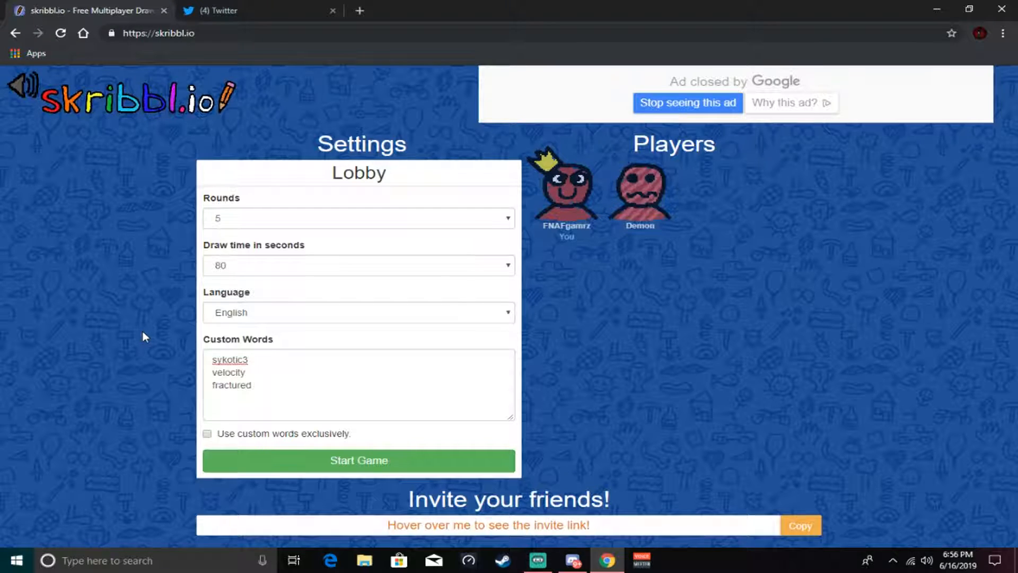
- Start the five-round match against Demon from the lobby with the current settings
{"action": "left_click", "coordinate": [359, 460]}
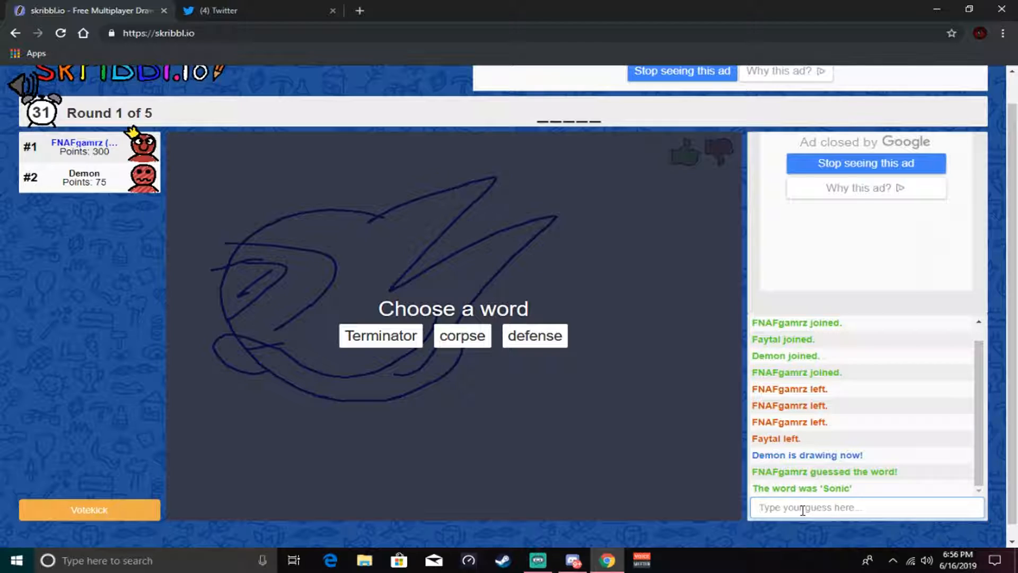
{"action": "mouse_move", "coordinate": [513, 411]}
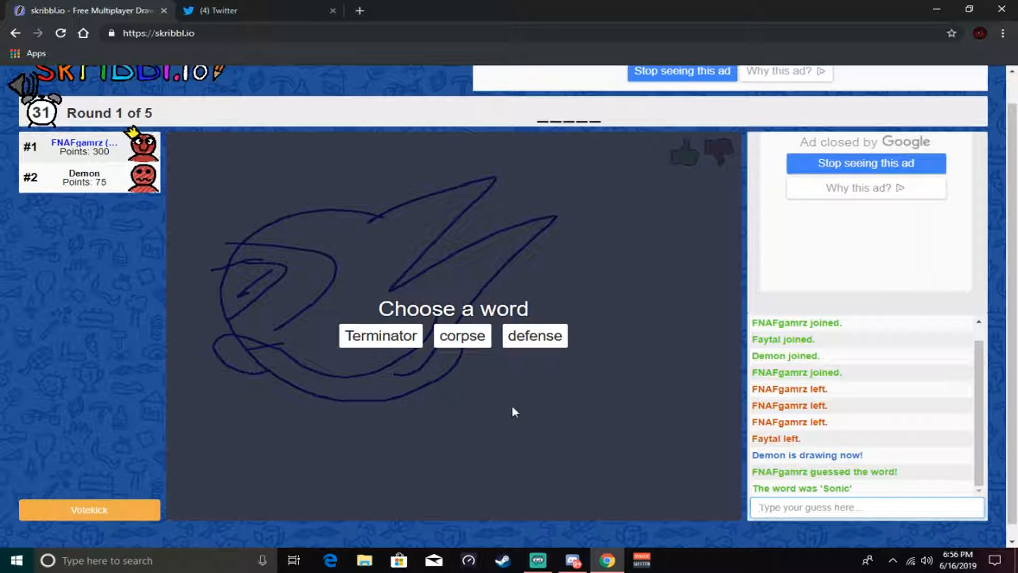
- Choose Terminator, sketch a head with glasses and write the hint 'metal' at top left
{"action": "left_click", "coordinate": [379, 335]}
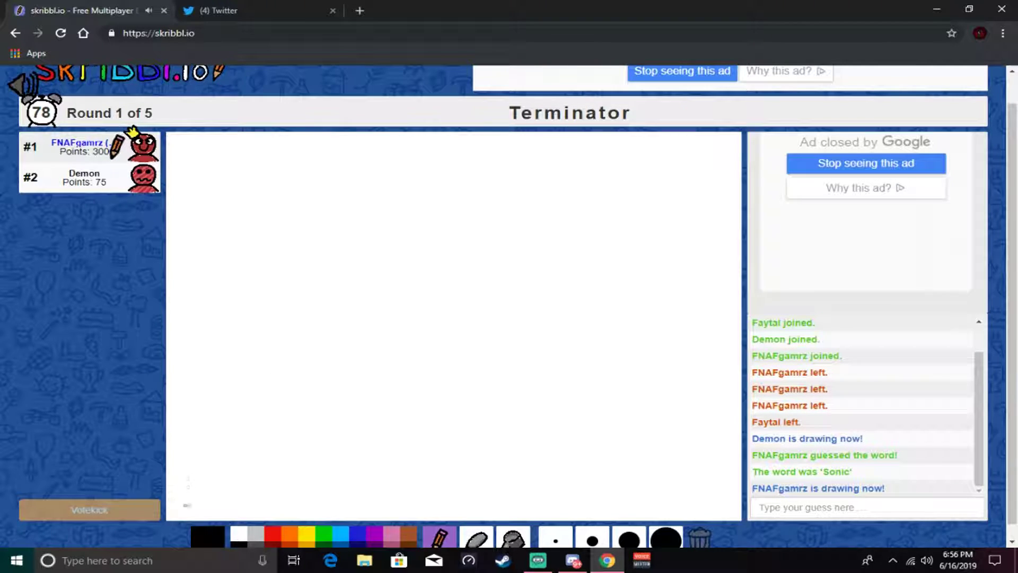
{"action": "mouse_move", "coordinate": [380, 273]}
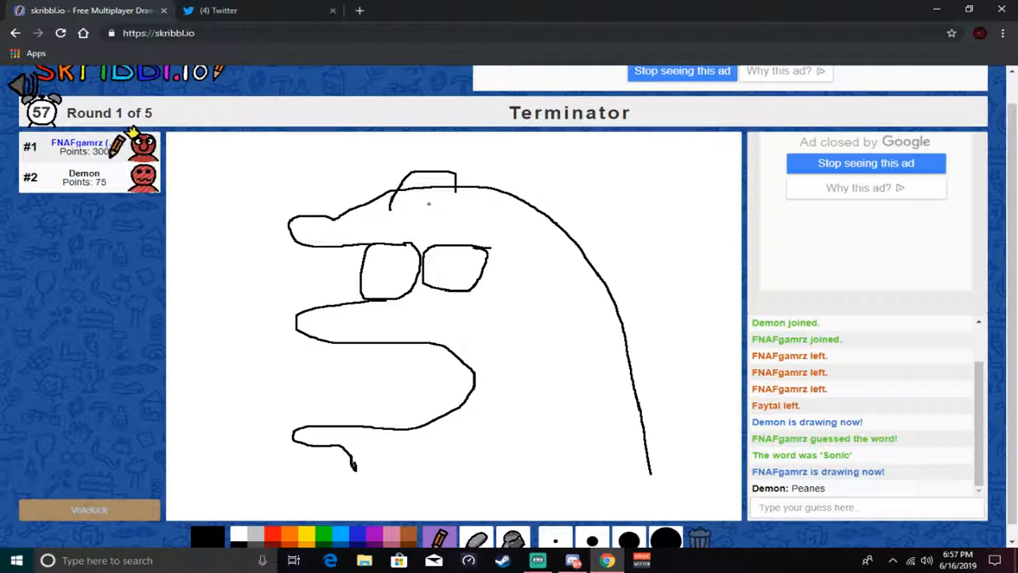
{"action": "left_click_drag", "start_coordinate": [416, 192], "coordinate": [493, 178]}
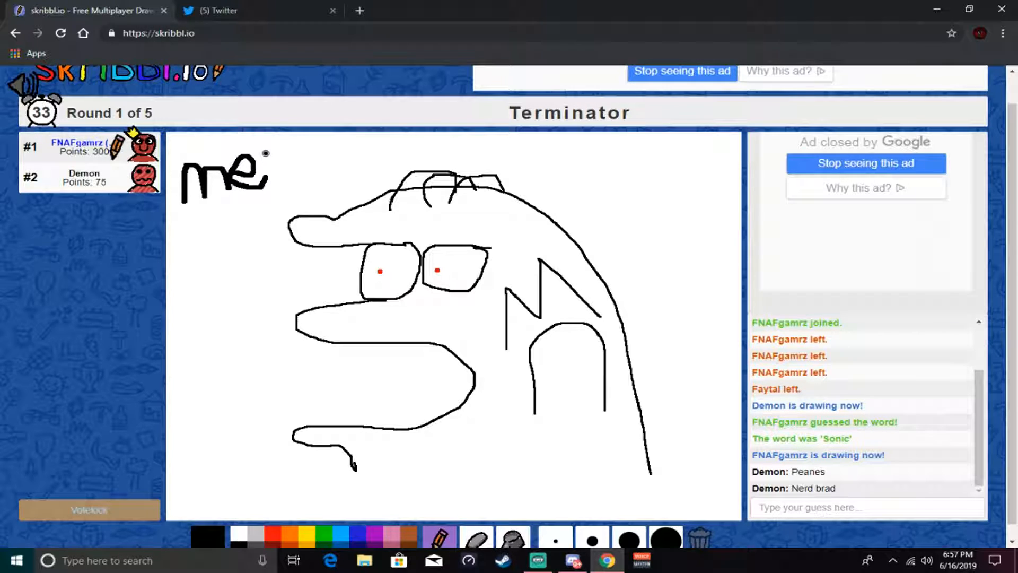
{"action": "left_click_drag", "start_coordinate": [266, 150], "coordinate": [311, 202]}
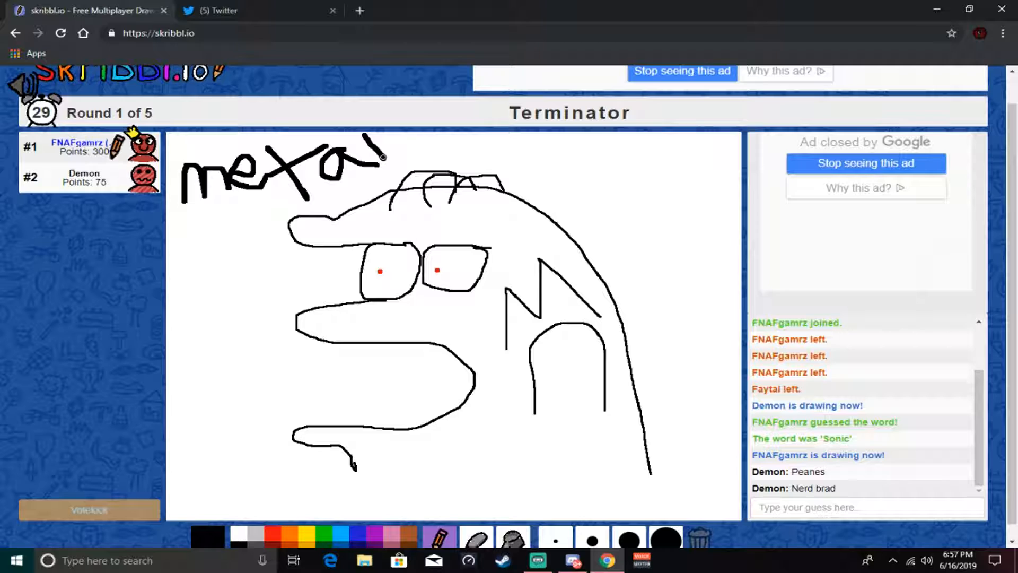
{"action": "mouse_move", "coordinate": [282, 234]}
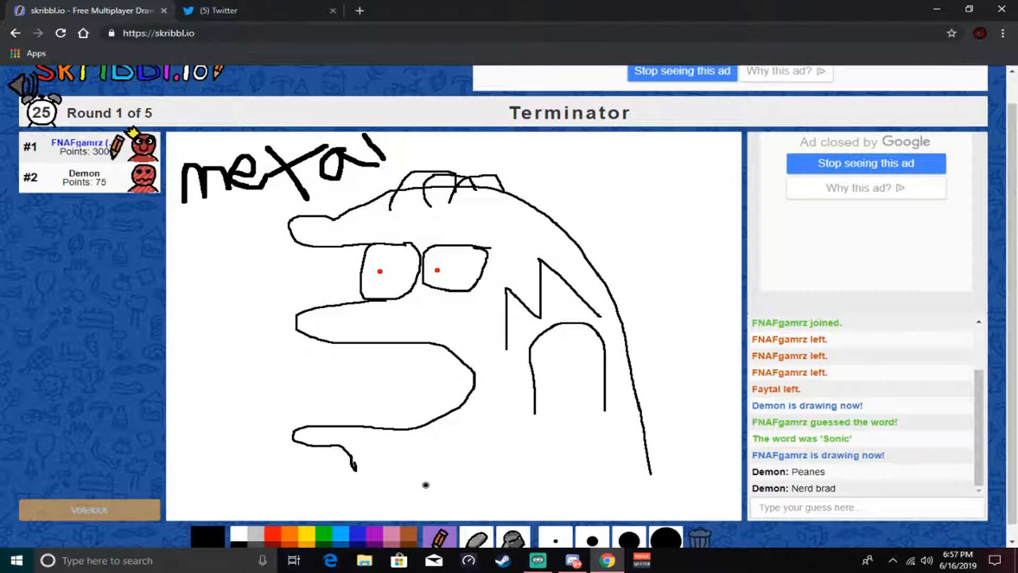
- Redraw the lower face and write the hint 'future' below the drawing
{"action": "left_click_drag", "start_coordinate": [393, 461], "coordinate": [425, 499]}
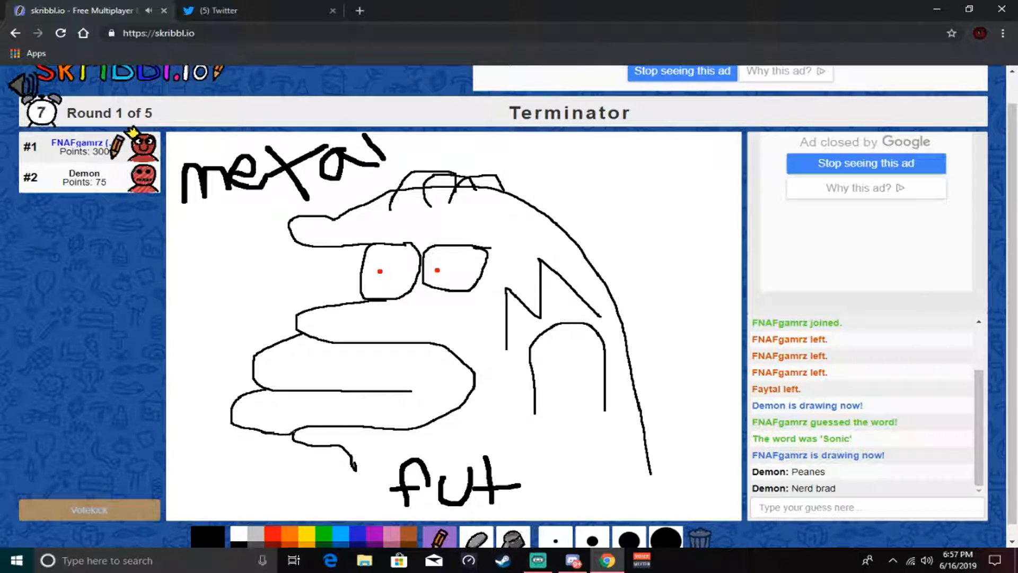
{"action": "left_click_drag", "start_coordinate": [526, 461], "coordinate": [554, 477]}
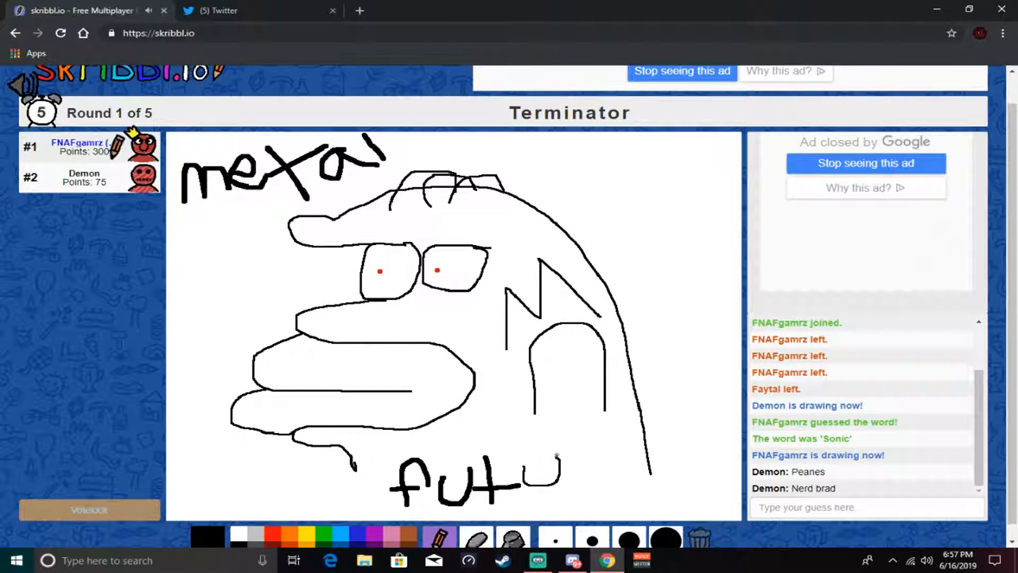
{"action": "left_click_drag", "start_coordinate": [558, 468], "coordinate": [617, 455]}
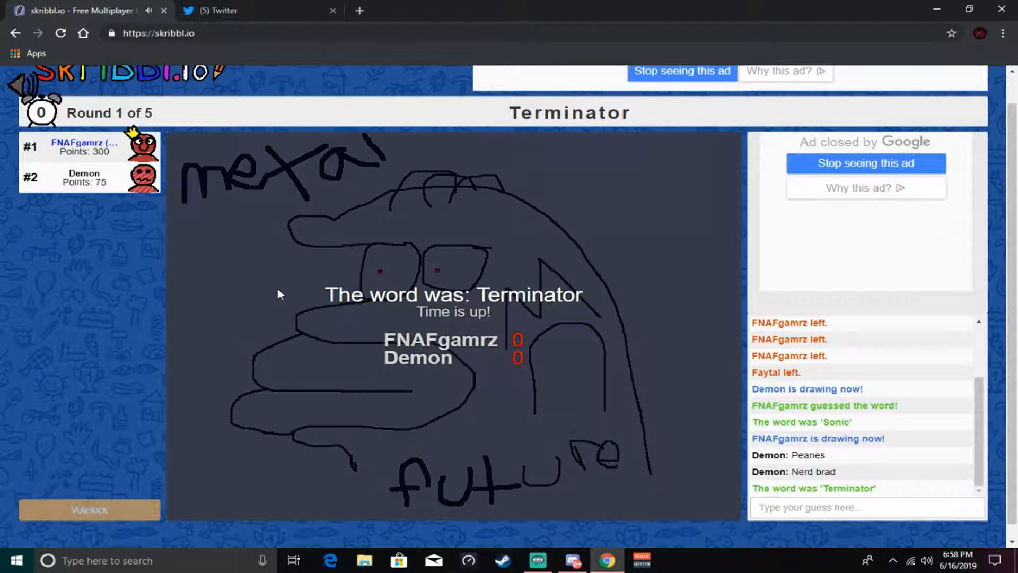
{"action": "mouse_move", "coordinate": [186, 359]}
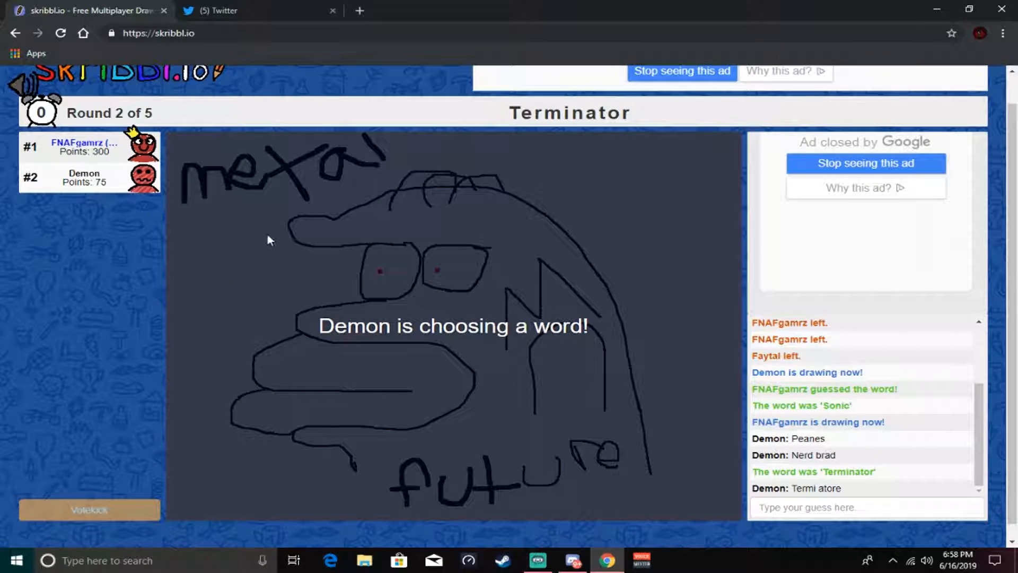
{"action": "mouse_move", "coordinate": [299, 269]}
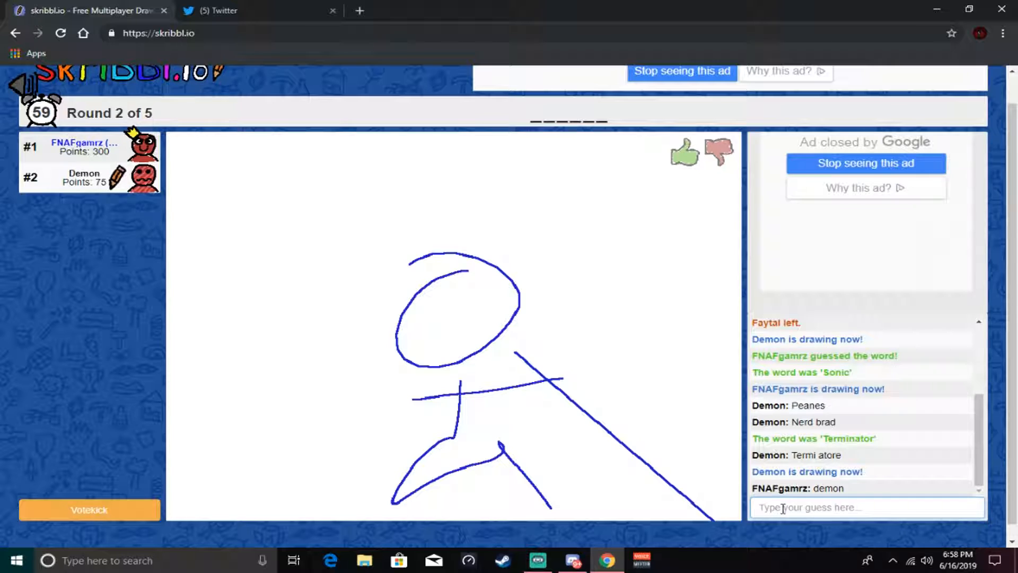
- Guess at Demon's drawing in chat, ending with 'regret', until 'stress' is revealed
{"action": "left_click_drag", "start_coordinate": [269, 468], "coordinate": [493, 444]}
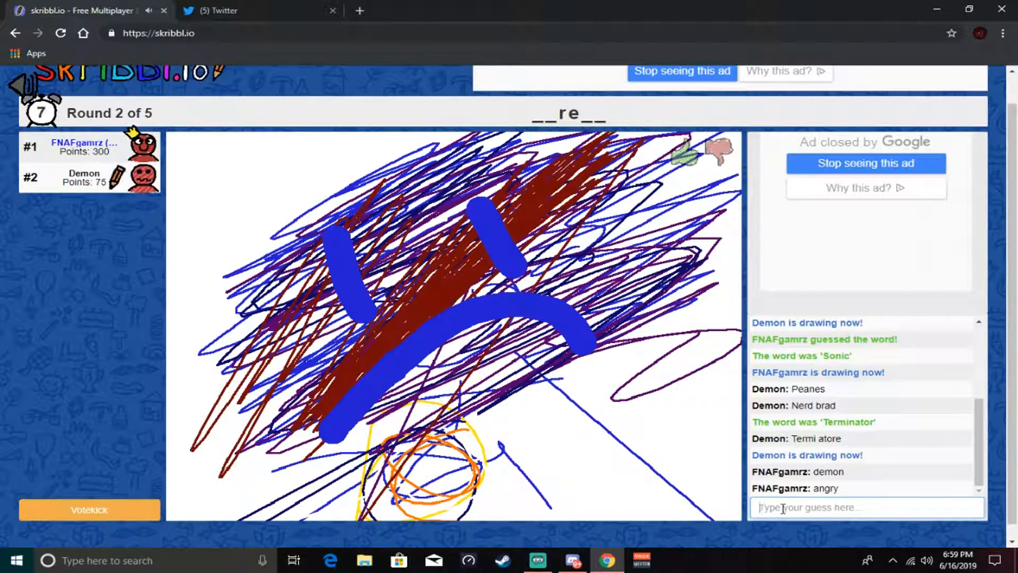
{"action": "type", "text": "reg"}
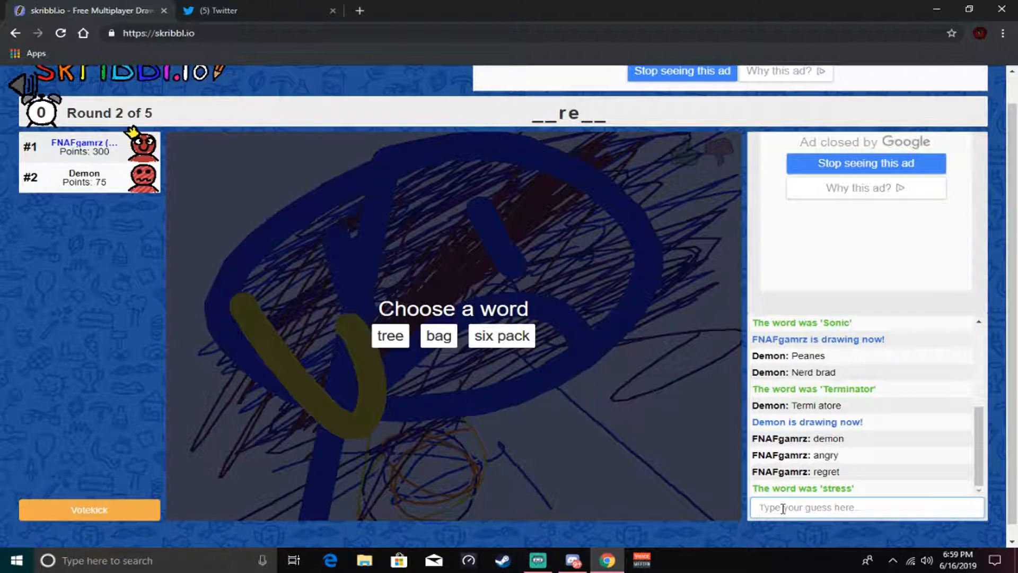
- Choose tree as the word and pick a thicker stroke to draw its trunk
{"action": "left_click", "coordinate": [390, 335]}
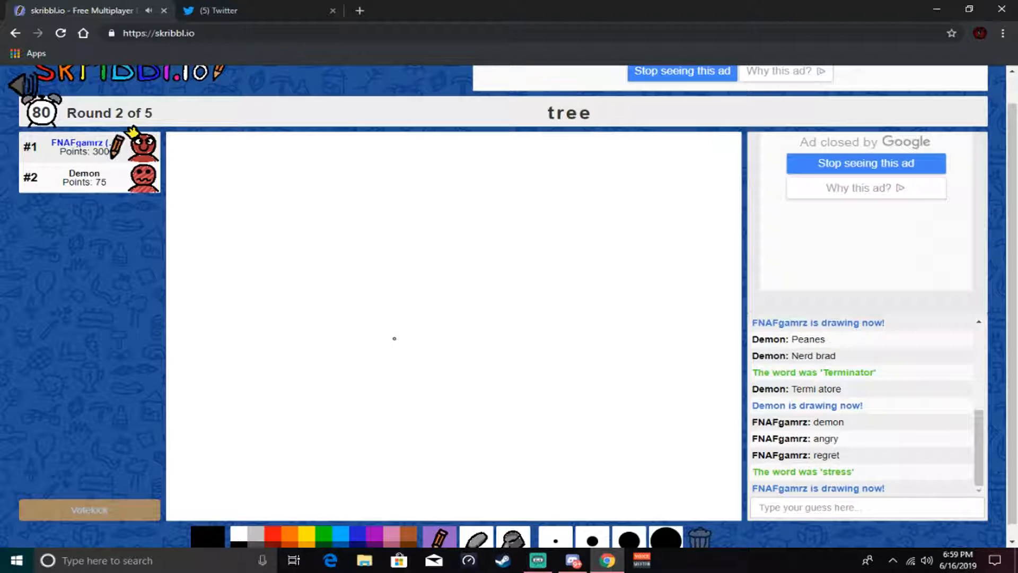
{"action": "mouse_move", "coordinate": [405, 545]}
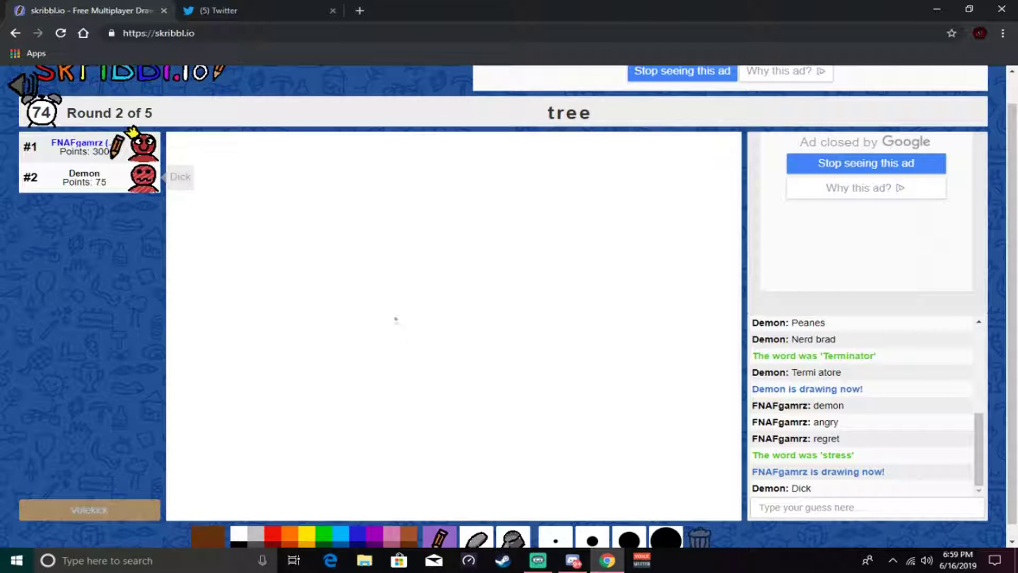
{"action": "left_click", "coordinate": [443, 349]}
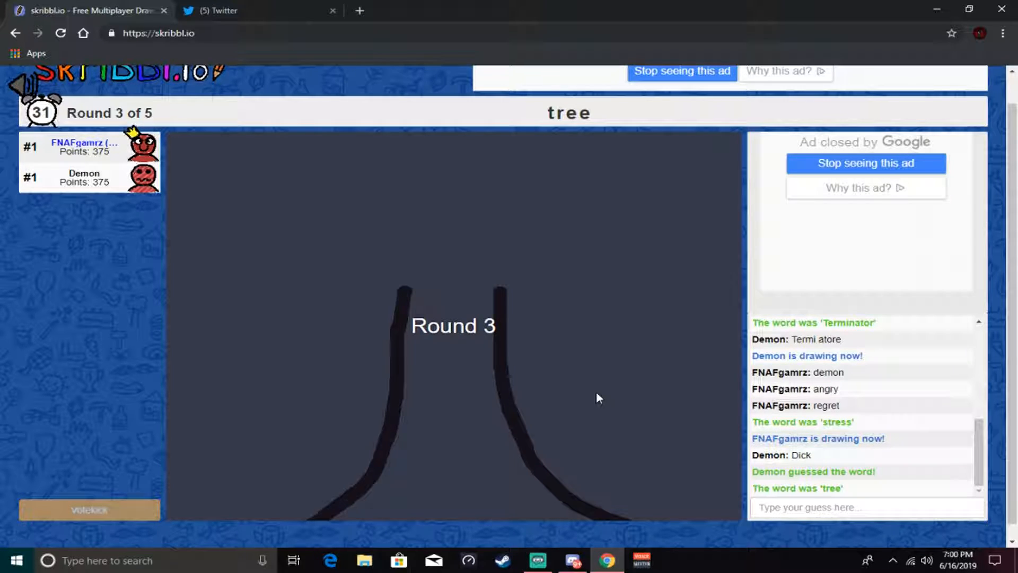
{"action": "mouse_move", "coordinate": [695, 371]}
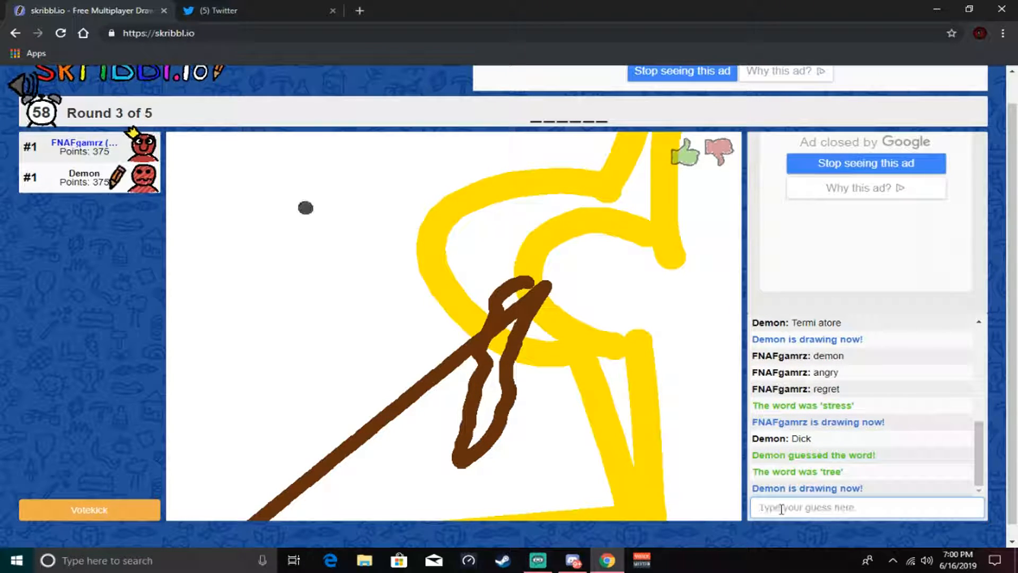
- Enter guesses in chat during Demon's turn until 'cheeks' lands
{"action": "type", "text": "pol"}
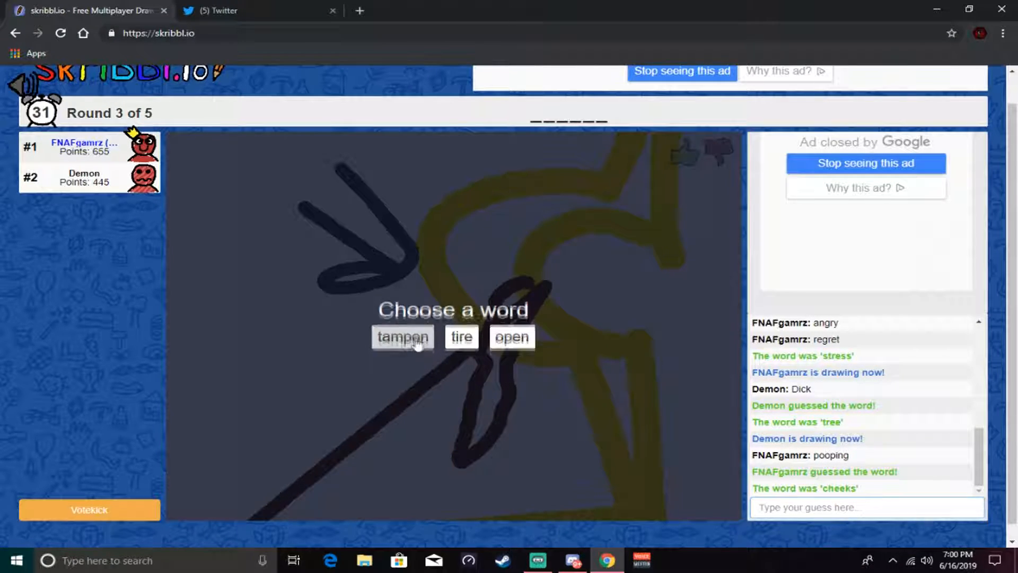
- Choose tampon as the word to draw for round 3
{"action": "left_click", "coordinate": [404, 337]}
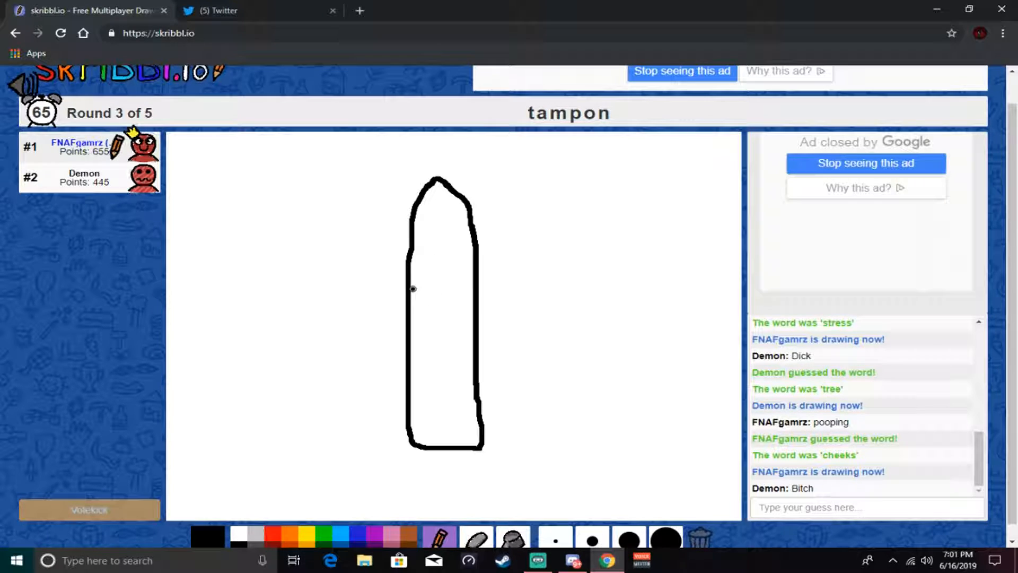
{"action": "mouse_move", "coordinate": [271, 535]}
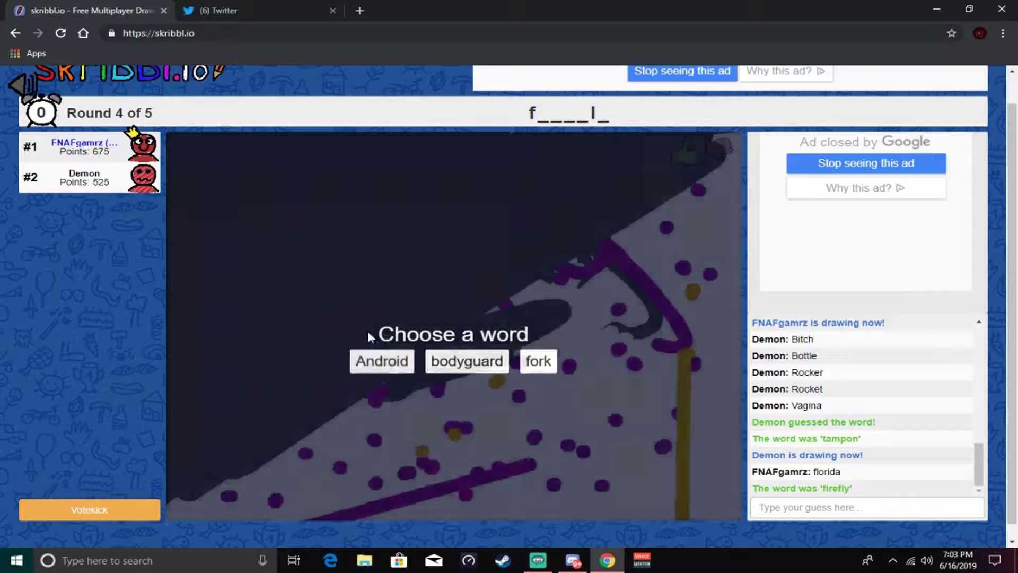
- Choose Android and draw a phone outline with screen border, home button and a side arrow
{"action": "left_click", "coordinate": [382, 360]}
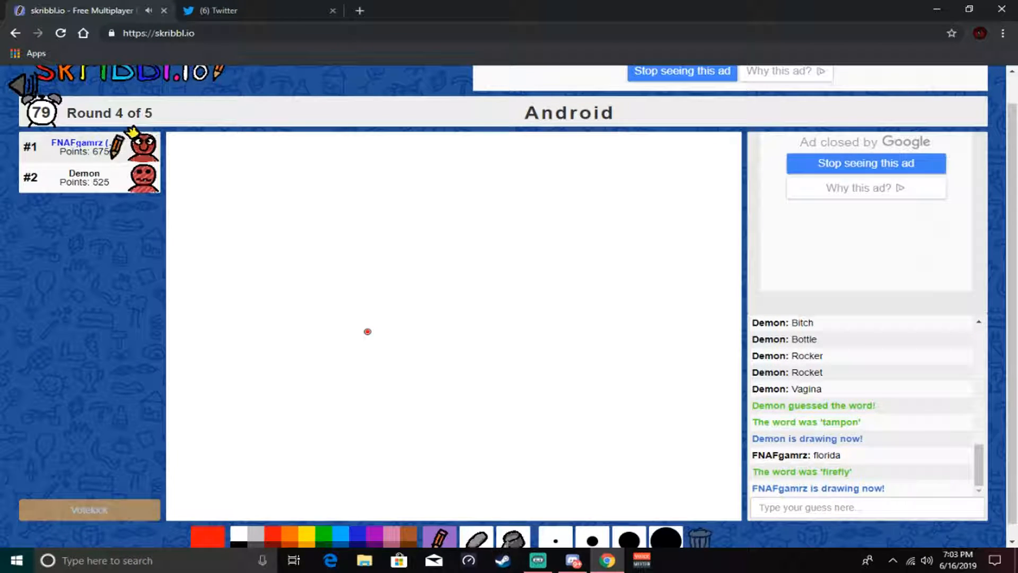
{"action": "mouse_move", "coordinate": [244, 543]}
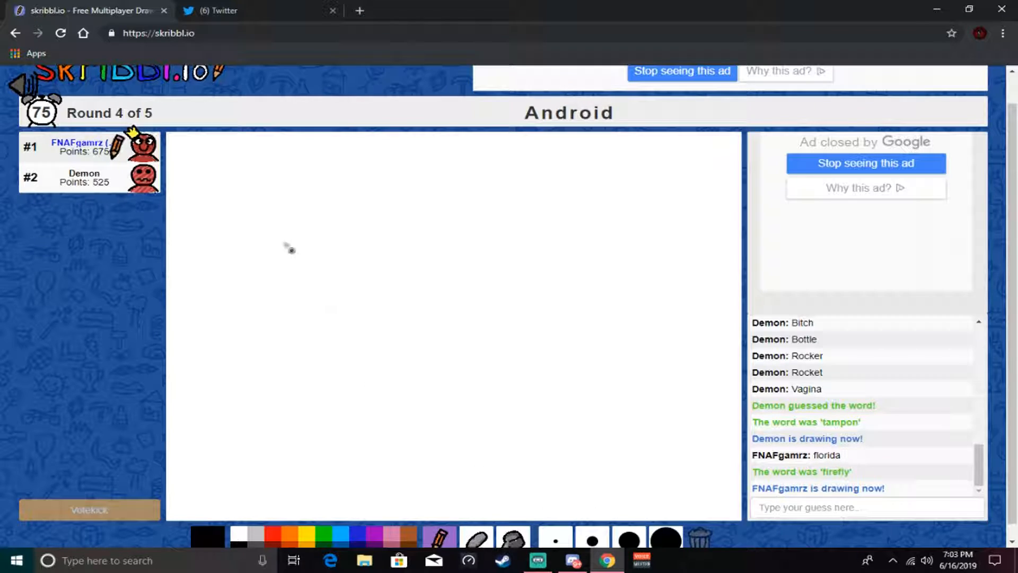
{"action": "left_click", "coordinate": [243, 183]}
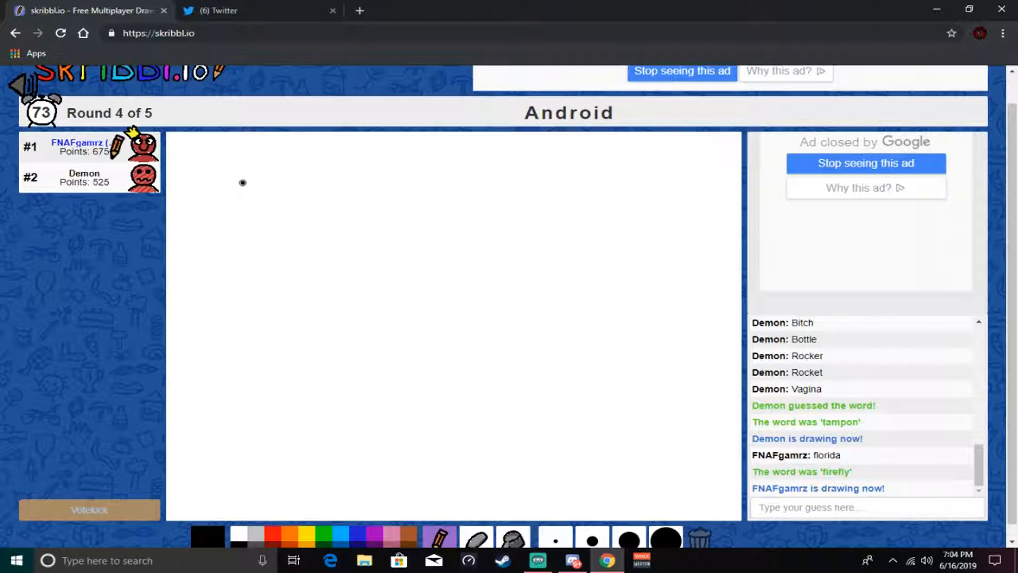
{"action": "left_click_drag", "start_coordinate": [228, 198], "coordinate": [299, 431]}
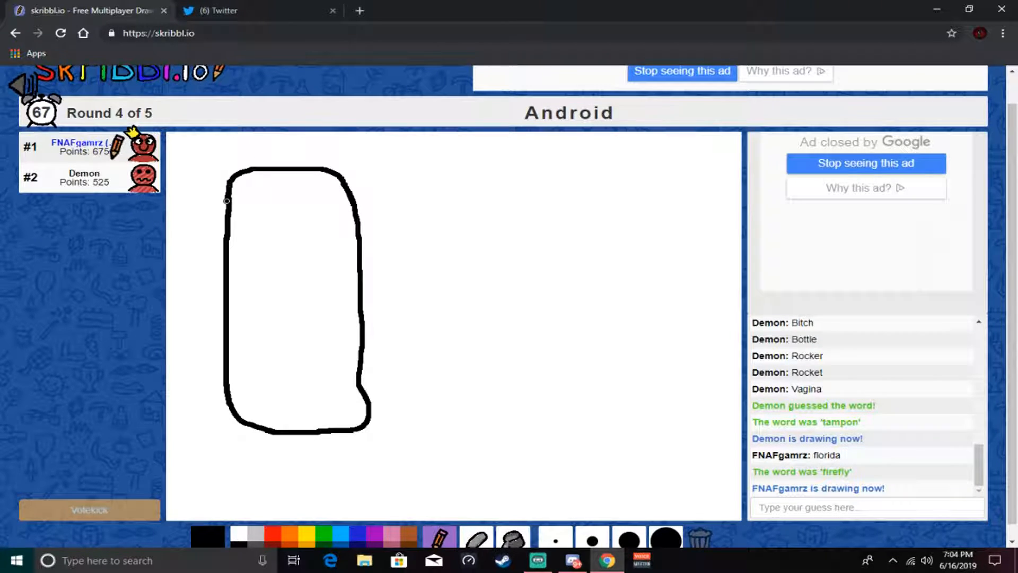
{"action": "left_click_drag", "start_coordinate": [373, 379], "coordinate": [394, 379]}
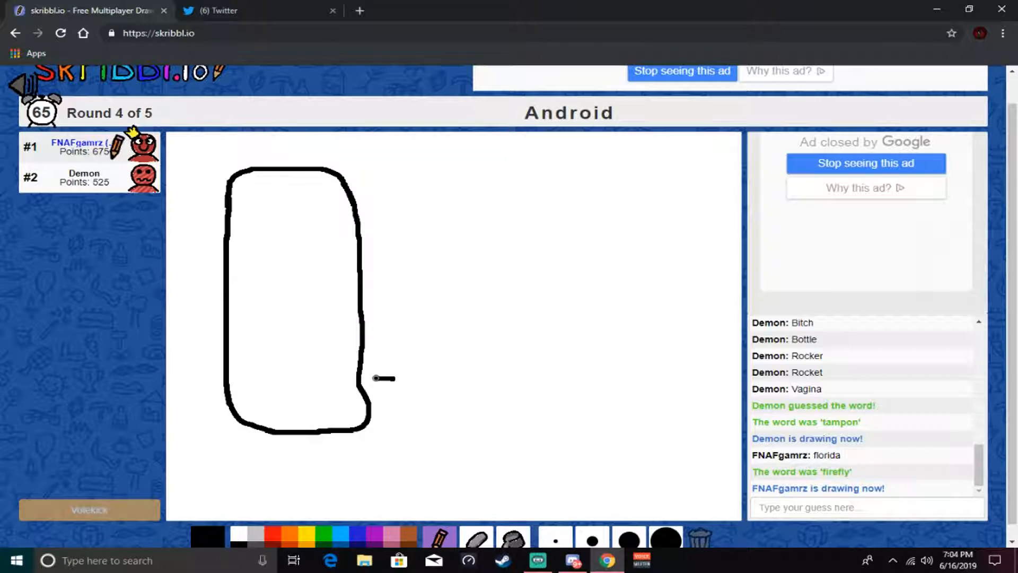
{"action": "left_click_drag", "start_coordinate": [395, 378], "coordinate": [373, 389]}
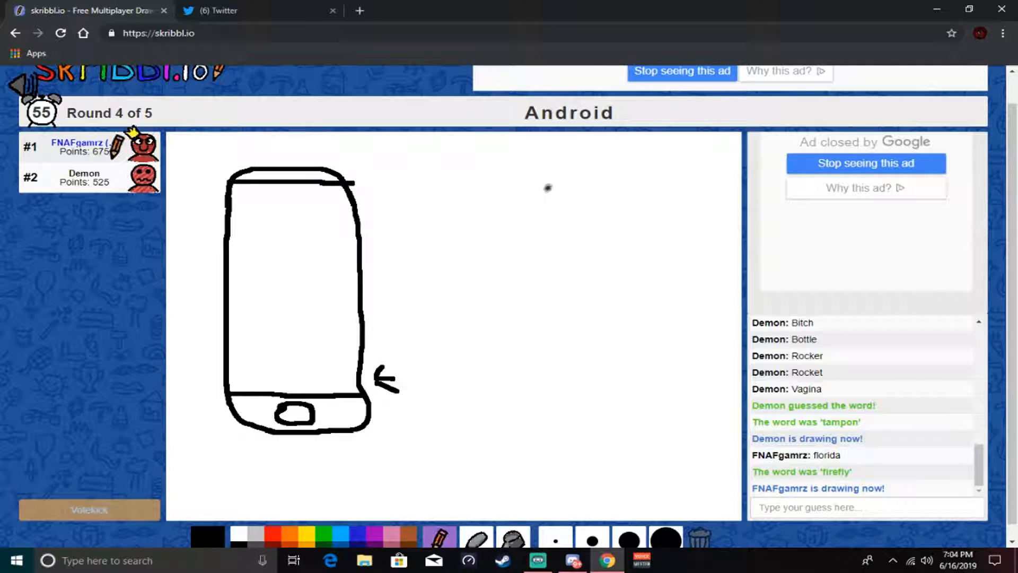
- Draw a second phone with bottom bar and centre button, plus an arrow at the first phone's top
{"action": "left_click_drag", "start_coordinate": [498, 193], "coordinate": [498, 401]}
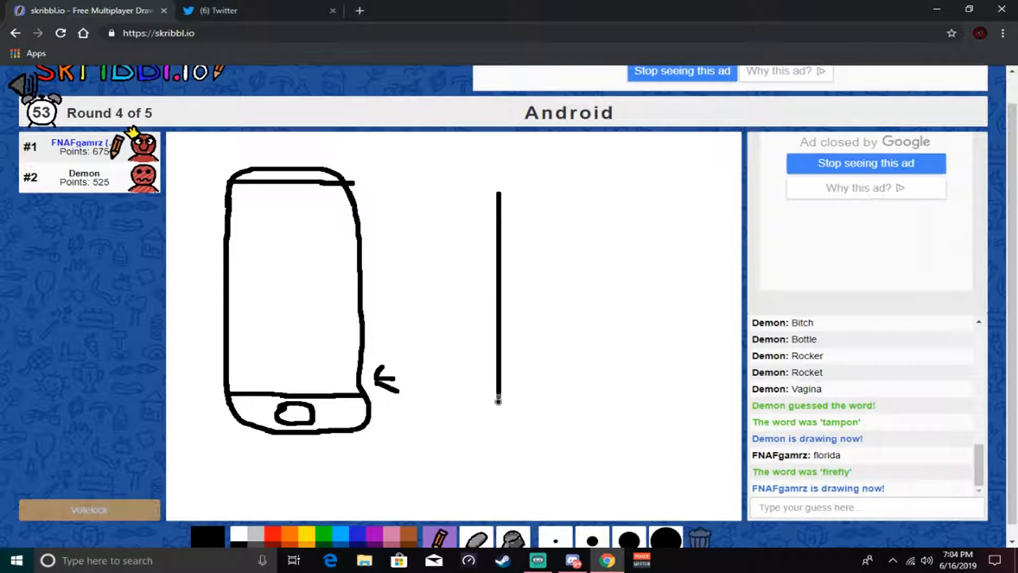
{"action": "left_click_drag", "start_coordinate": [499, 401], "coordinate": [648, 344]}
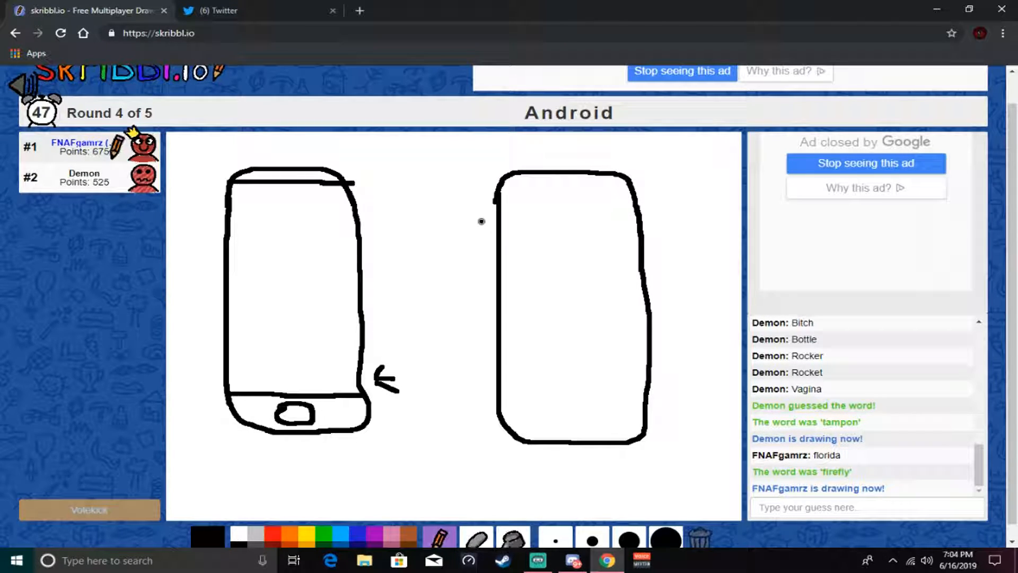
{"action": "left_click_drag", "start_coordinate": [416, 156], "coordinate": [383, 202]}
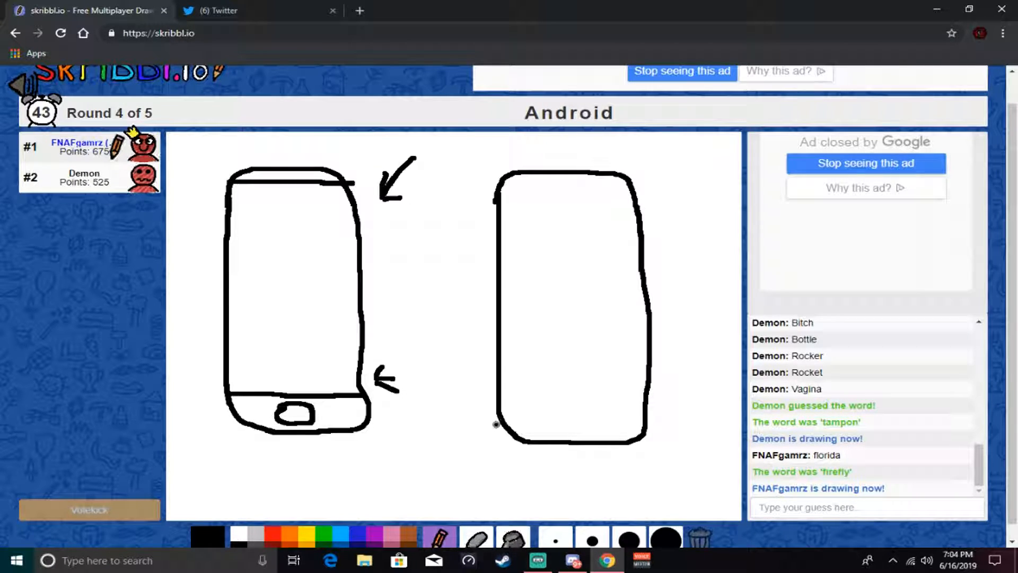
{"action": "left_click_drag", "start_coordinate": [495, 424], "coordinate": [620, 423]}
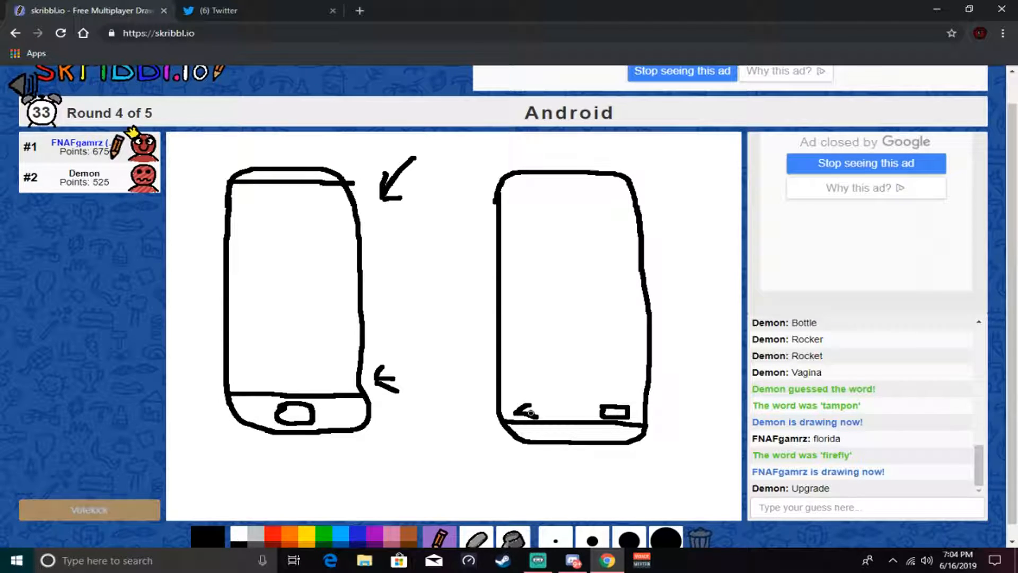
{"action": "left_click_drag", "start_coordinate": [514, 413], "coordinate": [565, 412]}
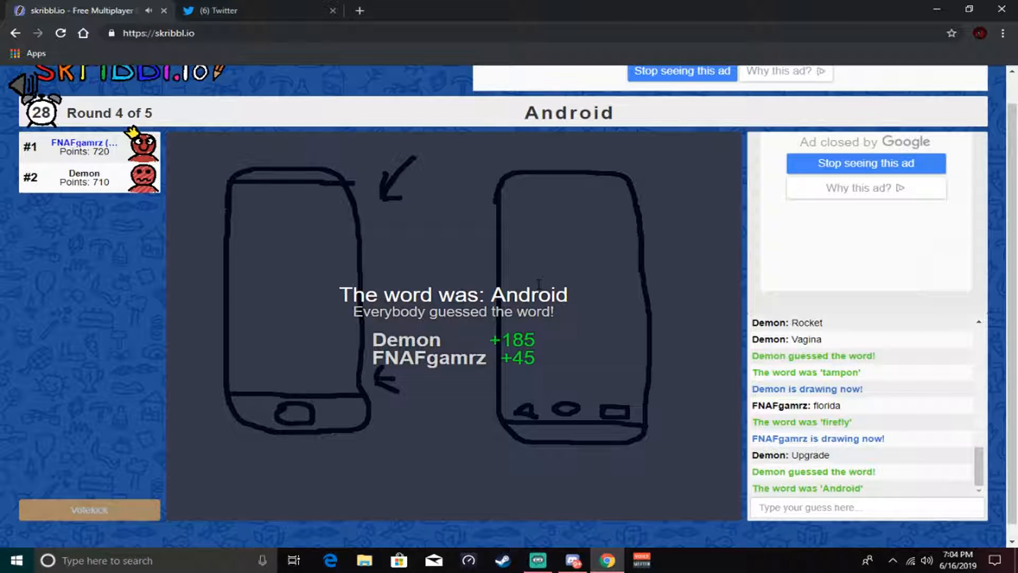
{"action": "mouse_move", "coordinate": [628, 300]}
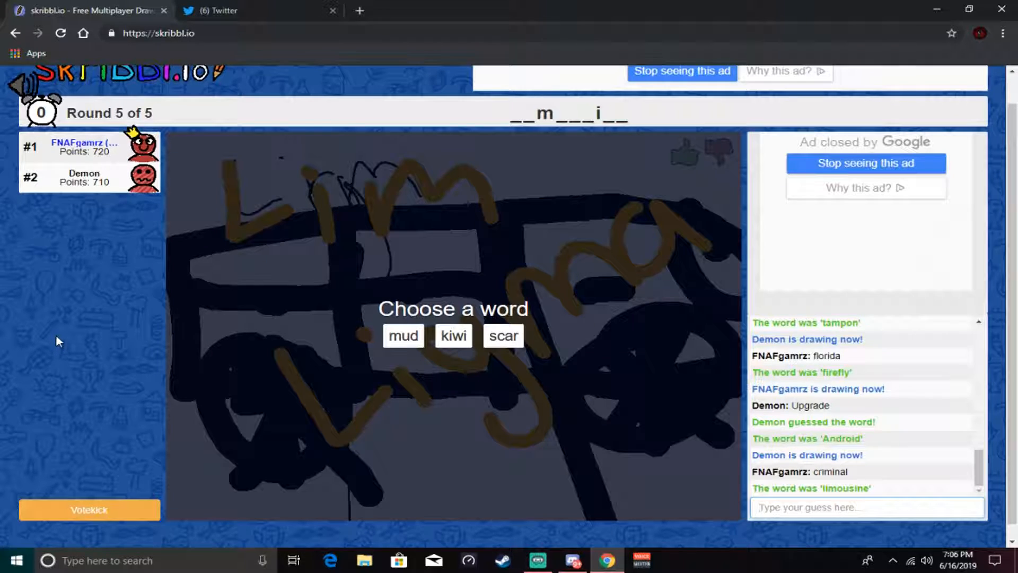
{"action": "mouse_move", "coordinate": [72, 335]}
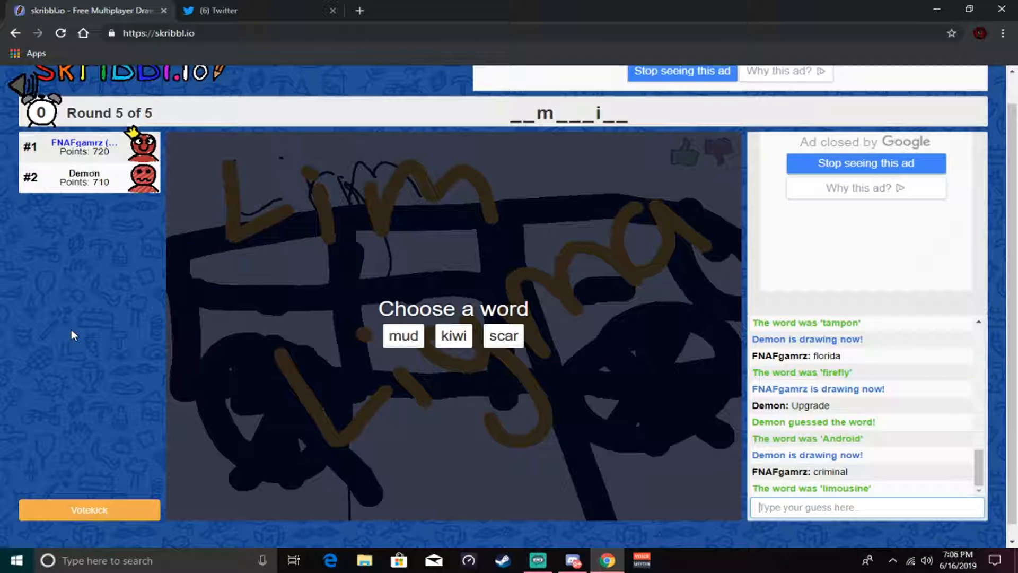
{"action": "mouse_move", "coordinate": [418, 342]}
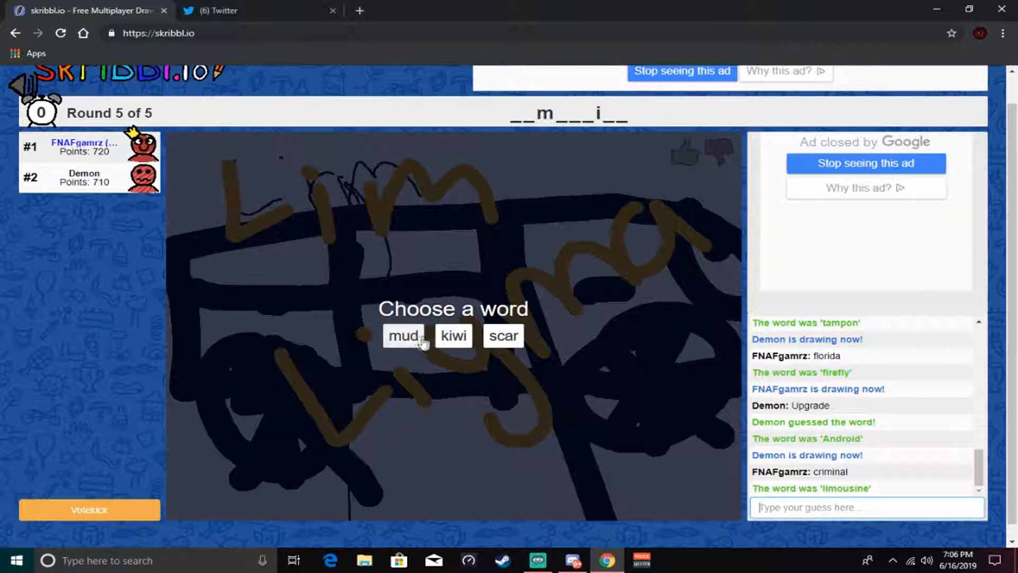
- Pick mud as the word to draw for round 5
{"action": "left_click", "coordinate": [407, 336]}
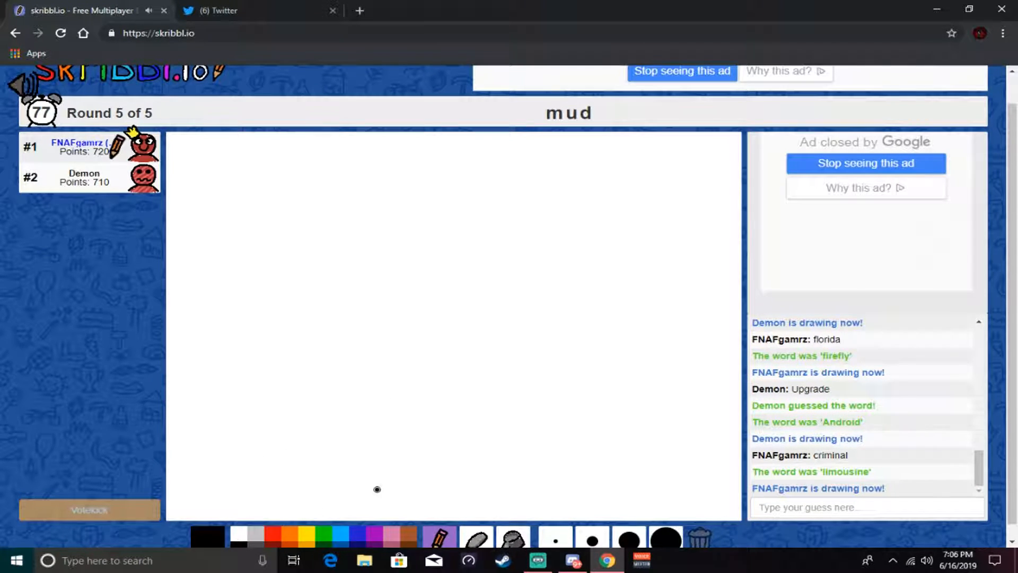
- Draw a figure's body and legs and a shaded bottle at the top left
{"action": "left_click_drag", "start_coordinate": [597, 315], "coordinate": [611, 377]}
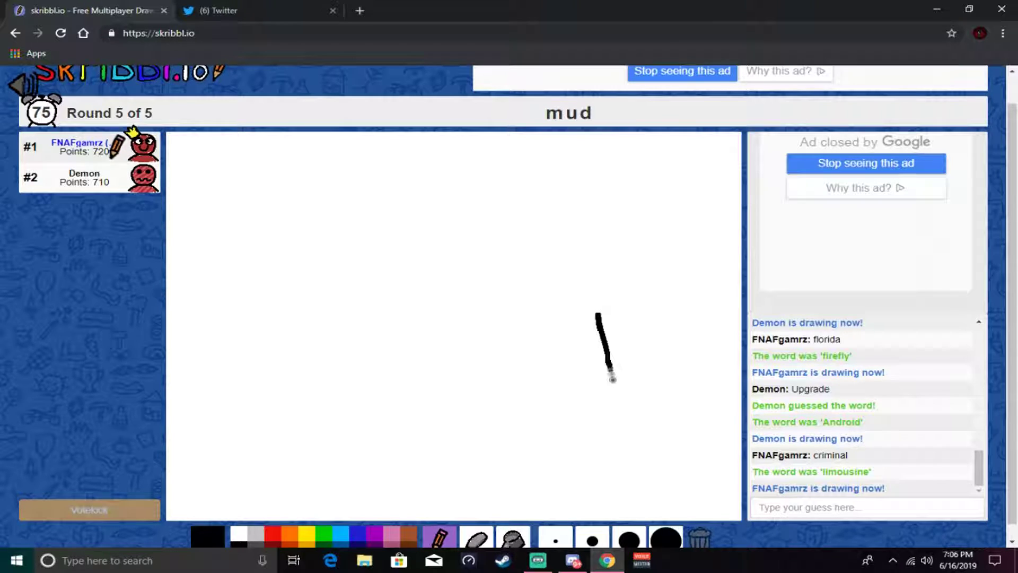
{"action": "left_click_drag", "start_coordinate": [611, 380], "coordinate": [679, 446]}
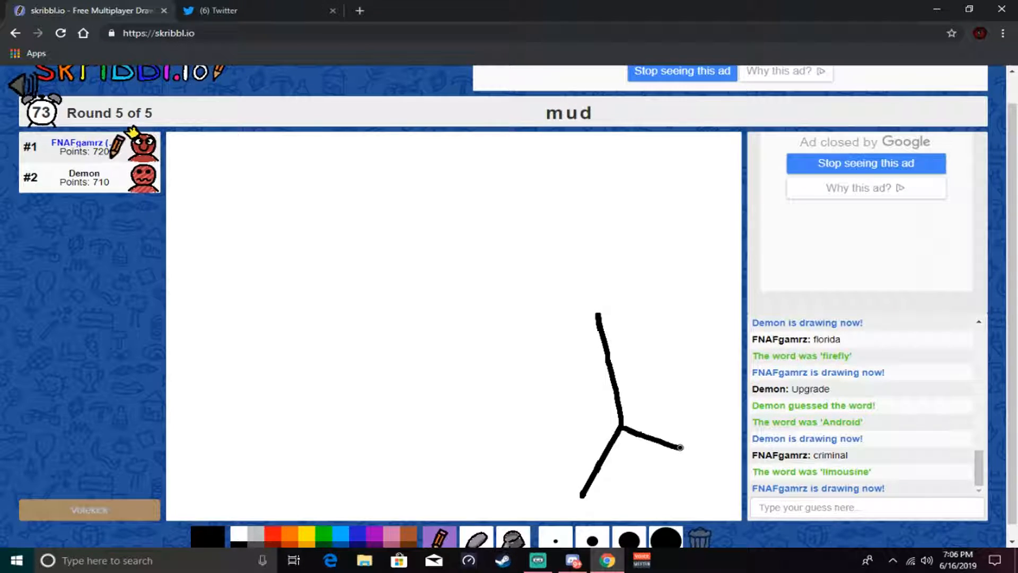
{"action": "left_click_drag", "start_coordinate": [221, 162], "coordinate": [245, 273]}
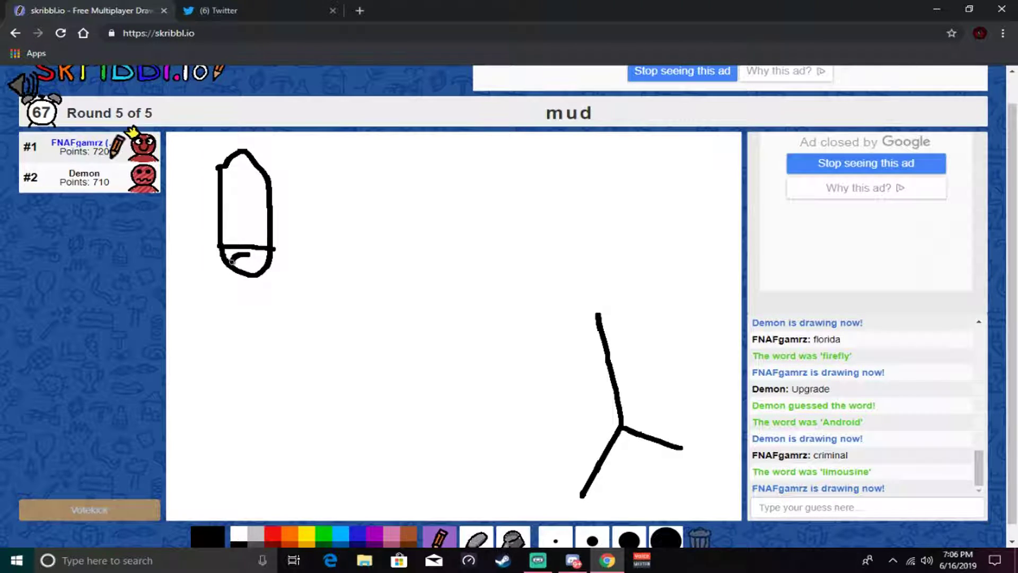
{"action": "left_click_drag", "start_coordinate": [227, 260], "coordinate": [260, 257]}
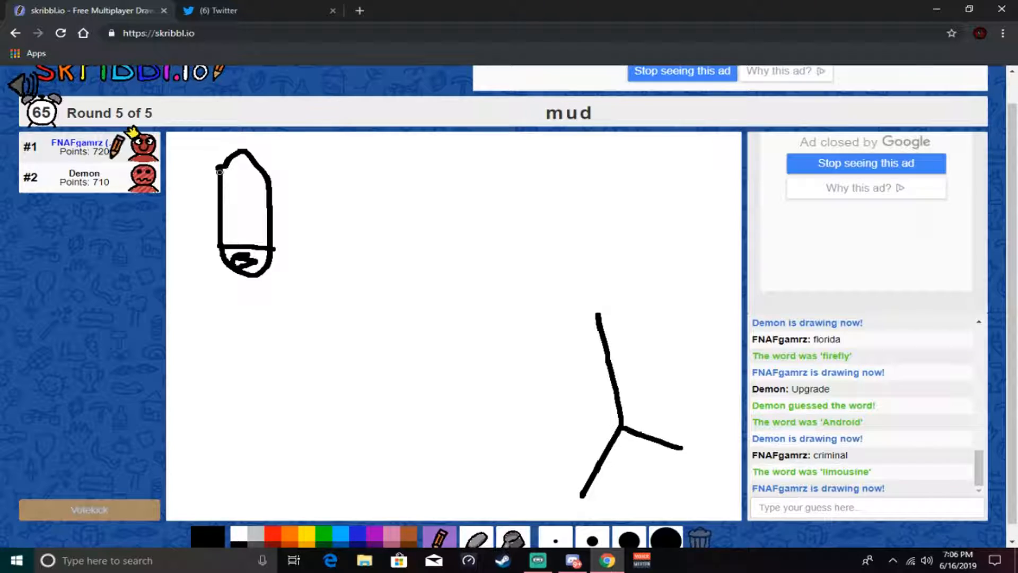
- Add an arrow at the bottle, the figure's head, face and arms, and a mud puddle
{"action": "left_click_drag", "start_coordinate": [299, 206], "coordinate": [324, 206]}
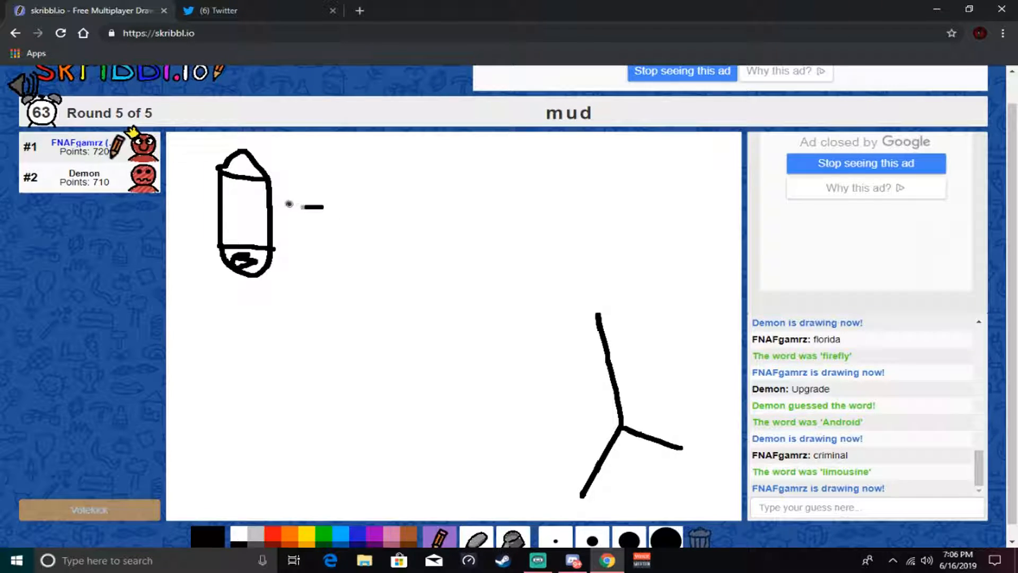
{"action": "left_click_drag", "start_coordinate": [279, 207], "coordinate": [340, 195]}
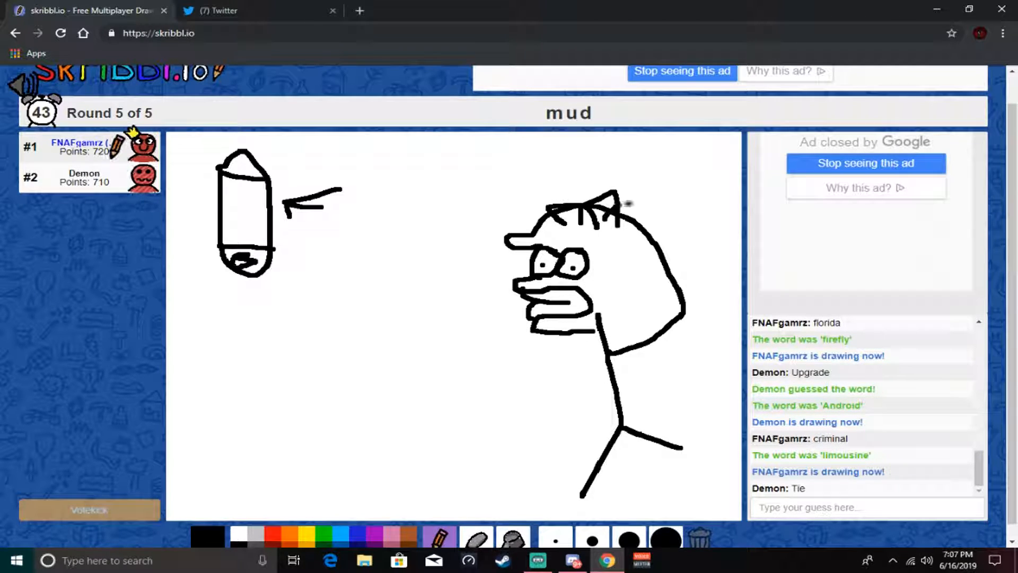
{"action": "left_click_drag", "start_coordinate": [613, 259], "coordinate": [633, 292]}
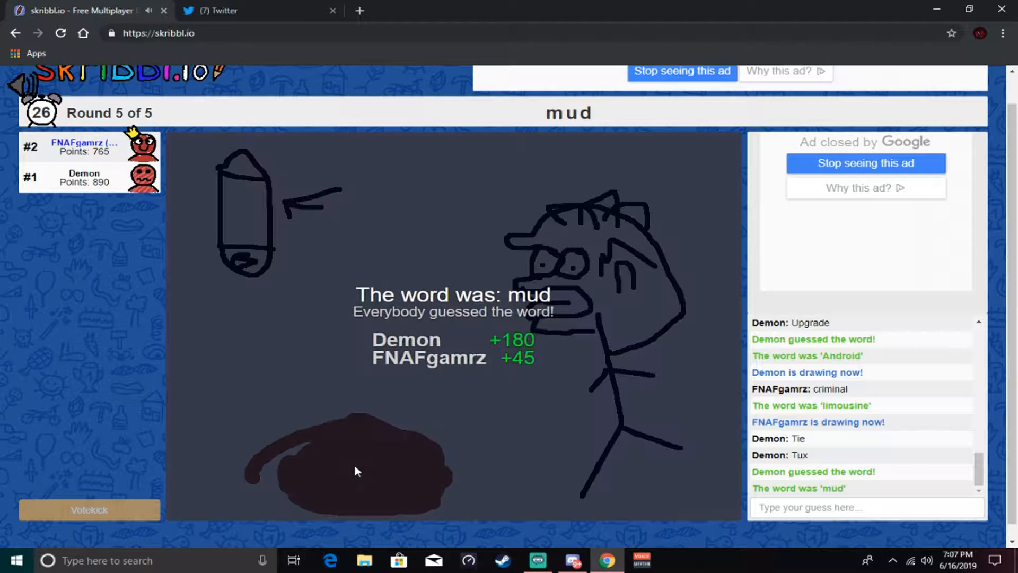
{"action": "mouse_move", "coordinate": [367, 458]}
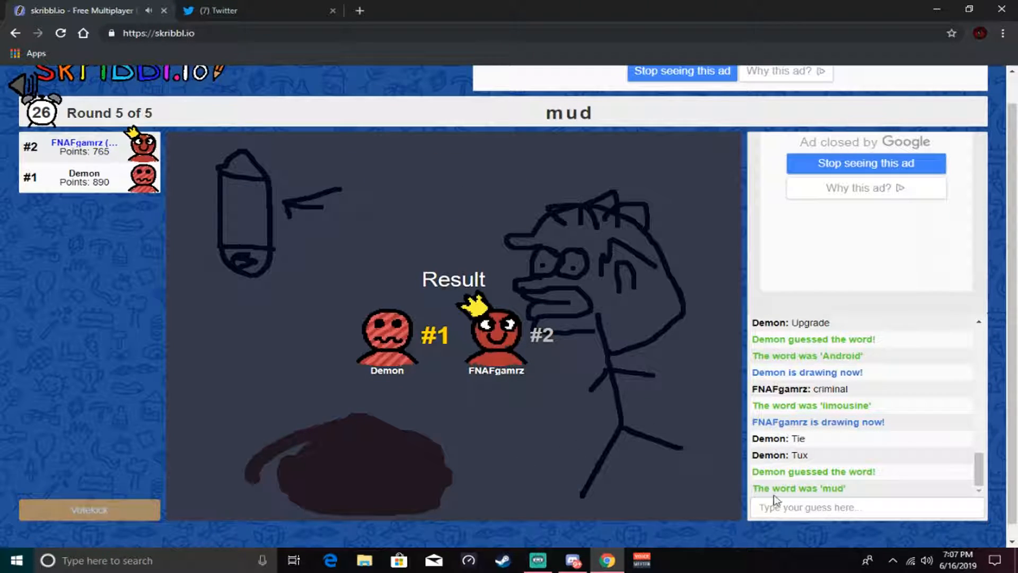
- Dismiss the final results showing Demon first and FNAFgamrz second, returning to the lobby
{"action": "left_click", "coordinate": [865, 506]}
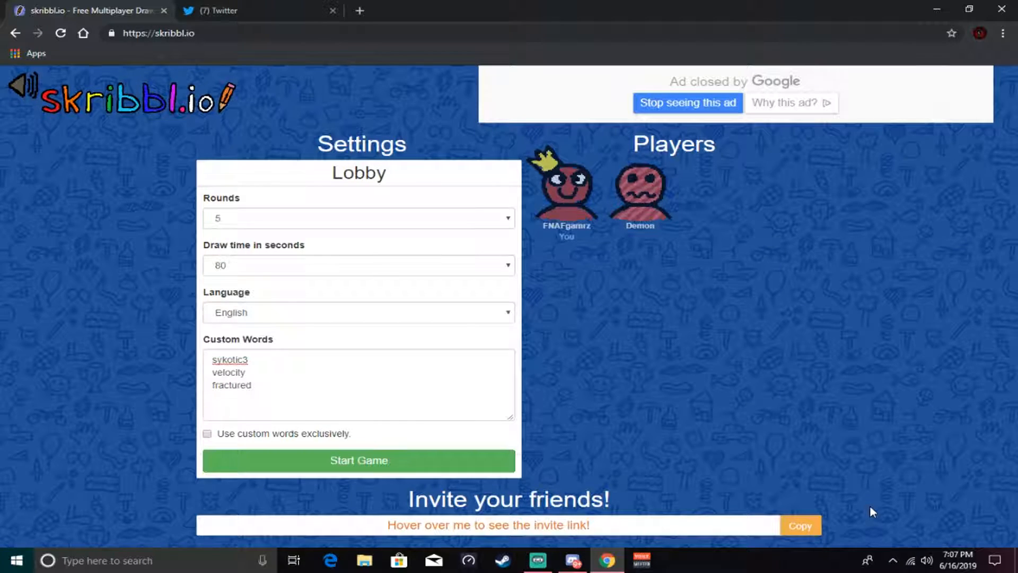
- Set the draw time to 100 seconds, add 'redd' to the custom words and start the match
{"action": "left_click", "coordinate": [358, 265]}
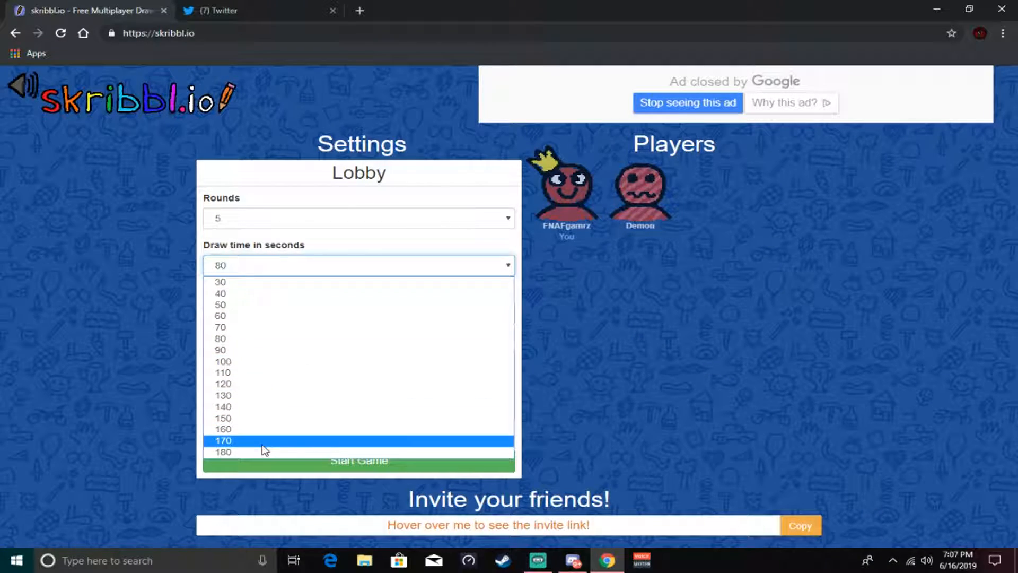
{"action": "left_click", "coordinate": [222, 361]}
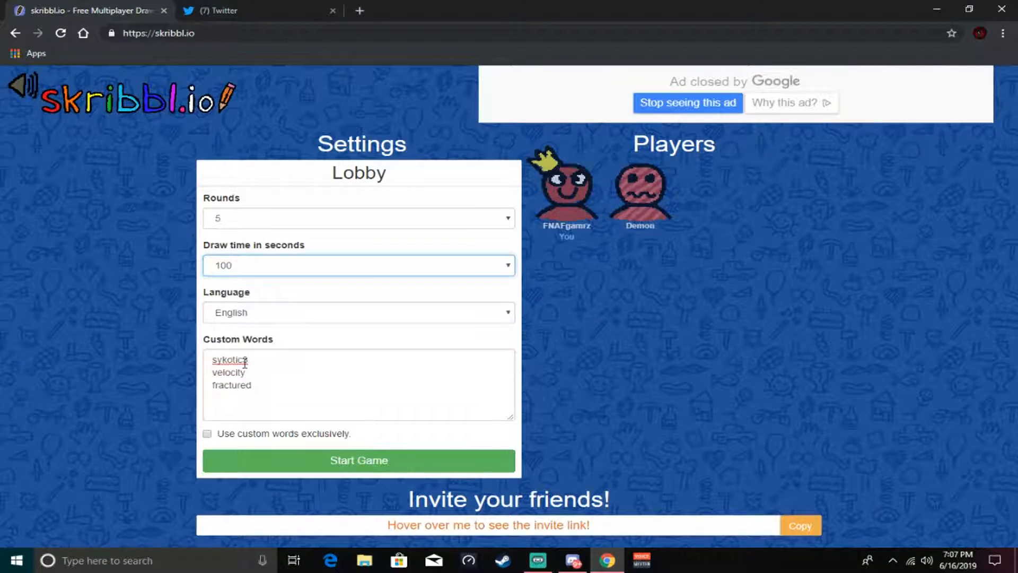
{"action": "mouse_move", "coordinate": [327, 415]}
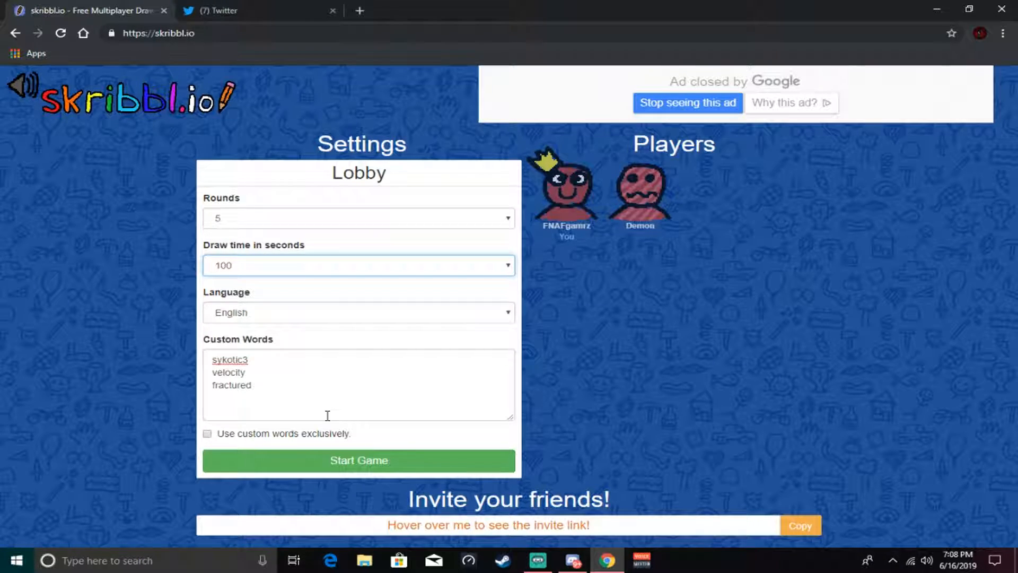
{"action": "mouse_move", "coordinate": [318, 452]}
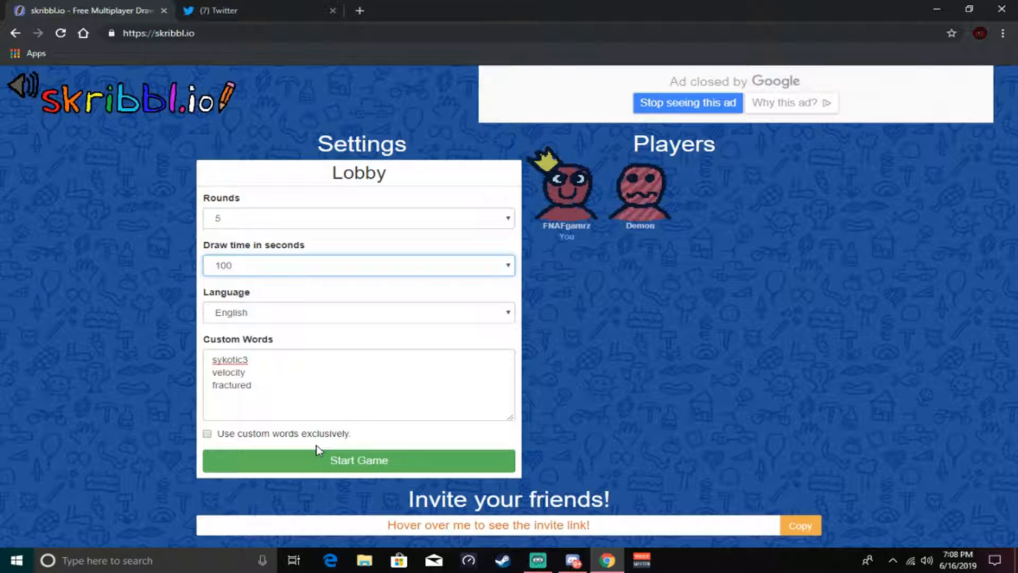
{"action": "left_click", "coordinate": [291, 398]}
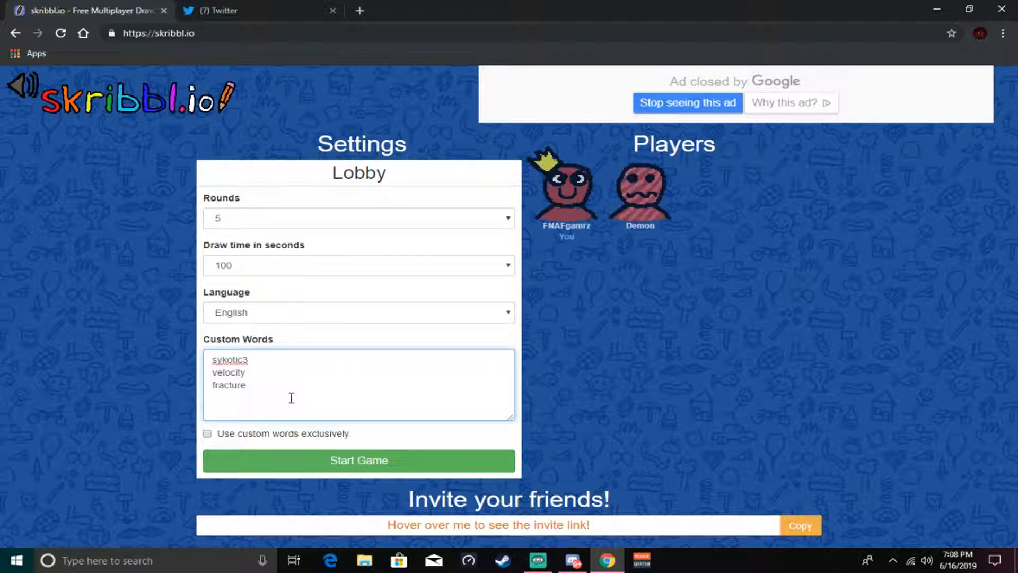
{"action": "type", "text": "reddd"}
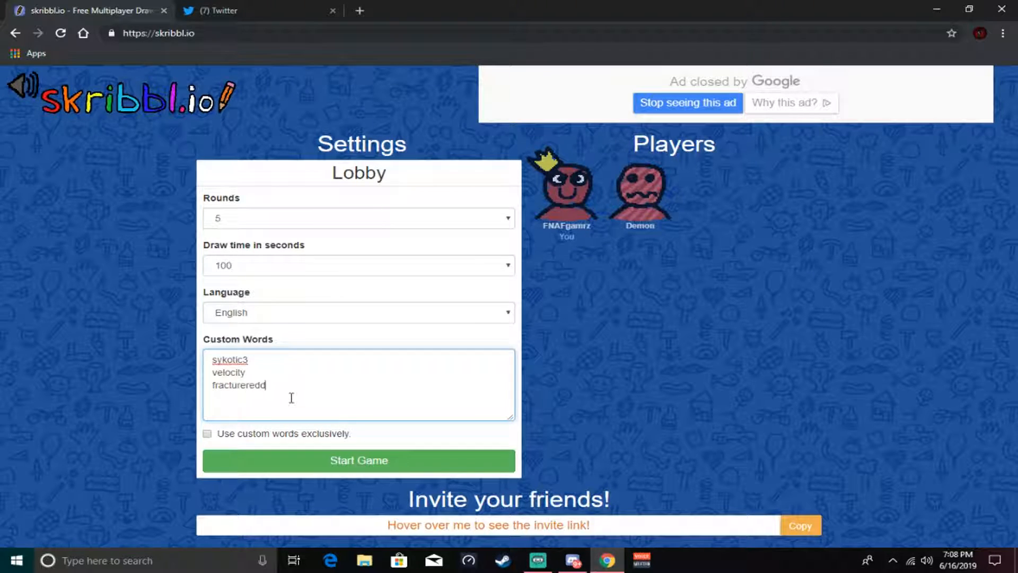
{"action": "left_click", "coordinate": [358, 460]}
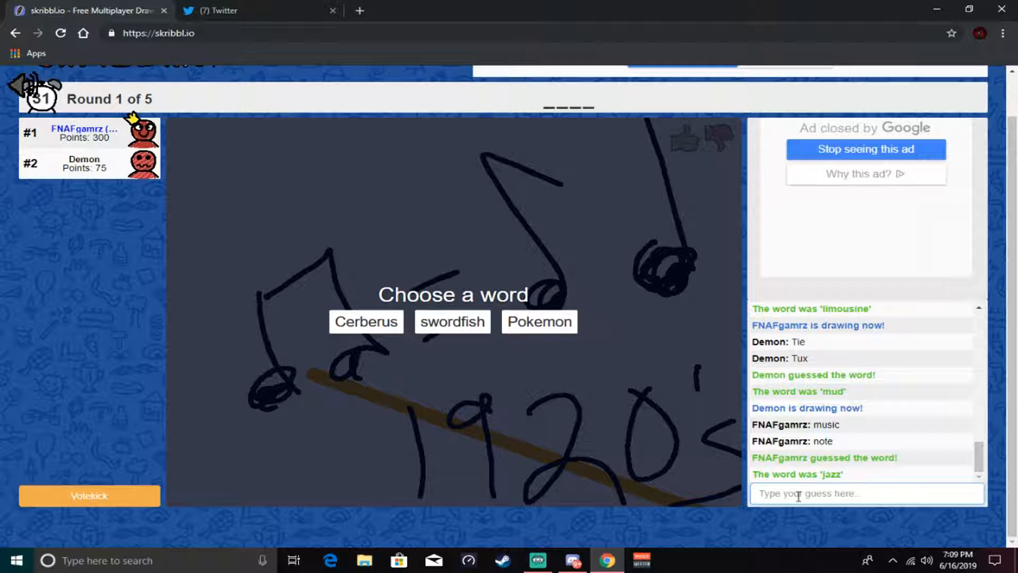
{"action": "mouse_move", "coordinate": [697, 369]}
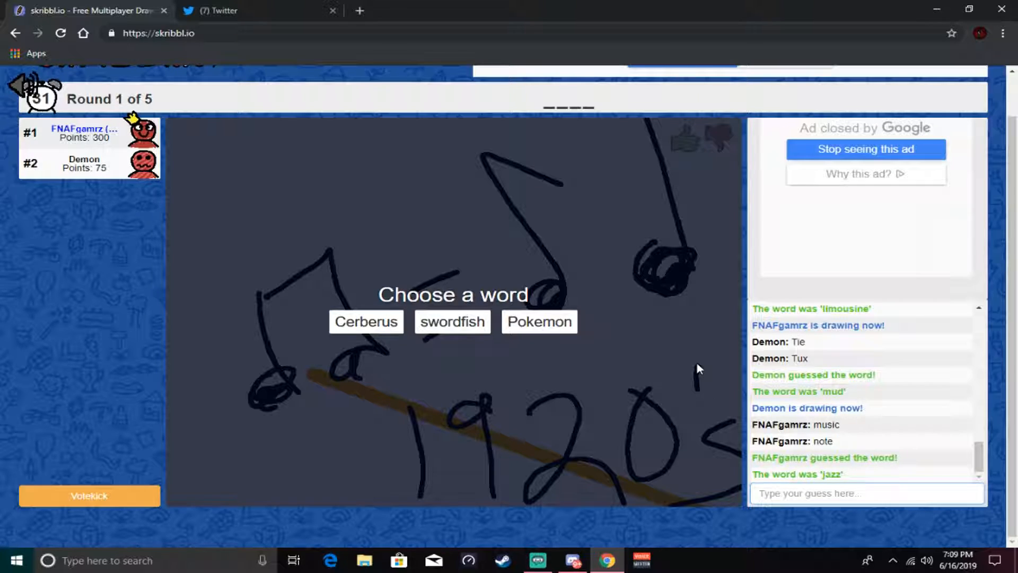
- Choose 'swordfish' from the offered words to draw in round 1
{"action": "left_click", "coordinate": [452, 321]}
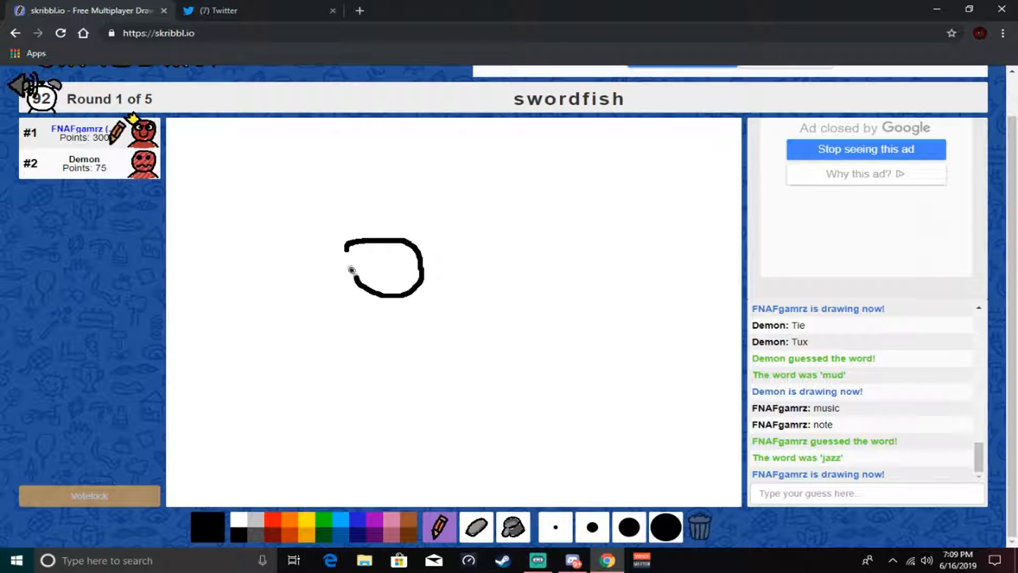
- Draw a round glasses lens, then outline the fish's head with a thicker brush before erasing
{"action": "left_click_drag", "start_coordinate": [444, 241], "coordinate": [487, 242]}
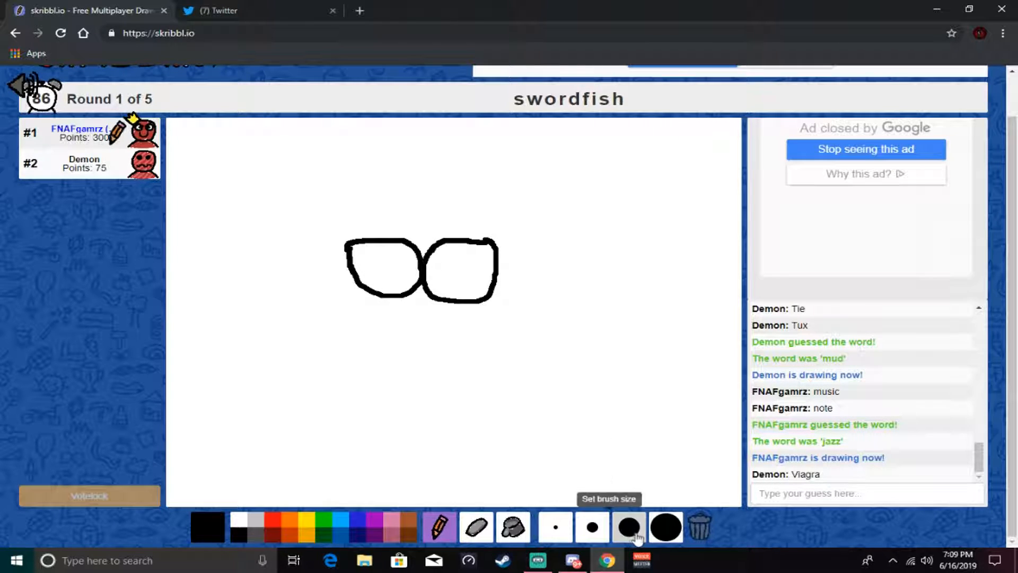
{"action": "left_click", "coordinate": [441, 274]}
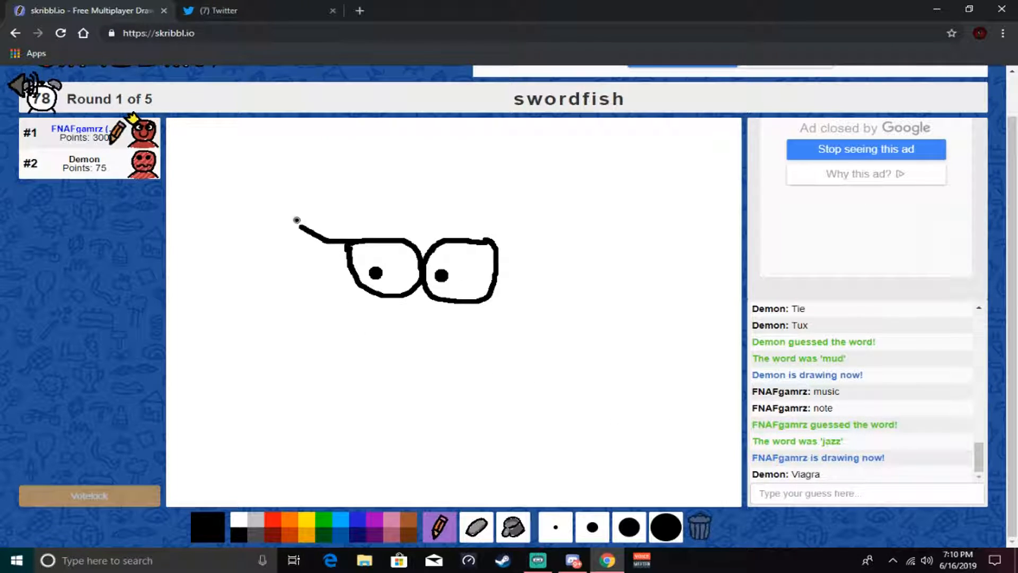
{"action": "left_click_drag", "start_coordinate": [297, 220], "coordinate": [598, 219]}
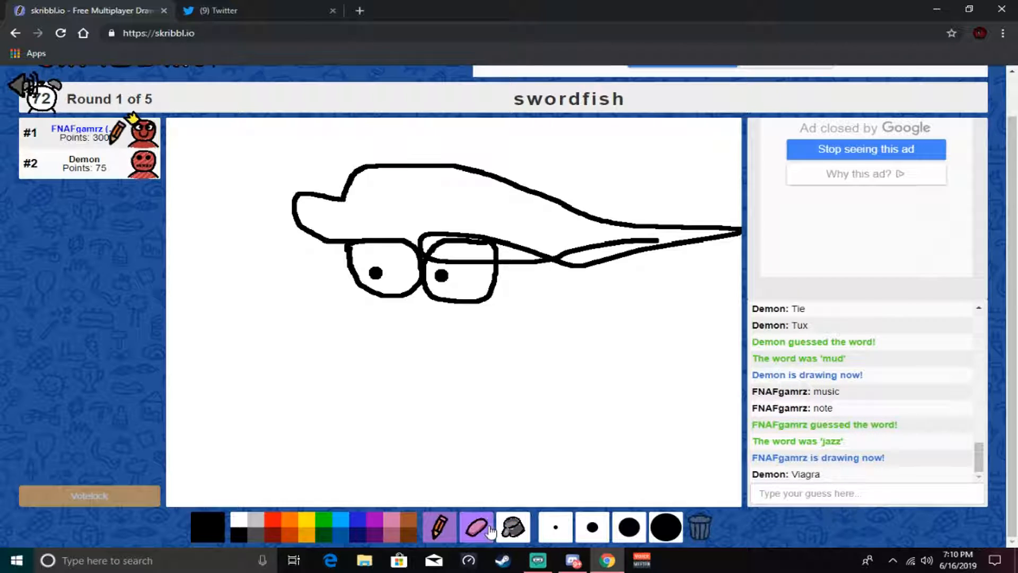
{"action": "left_click", "coordinate": [663, 541]}
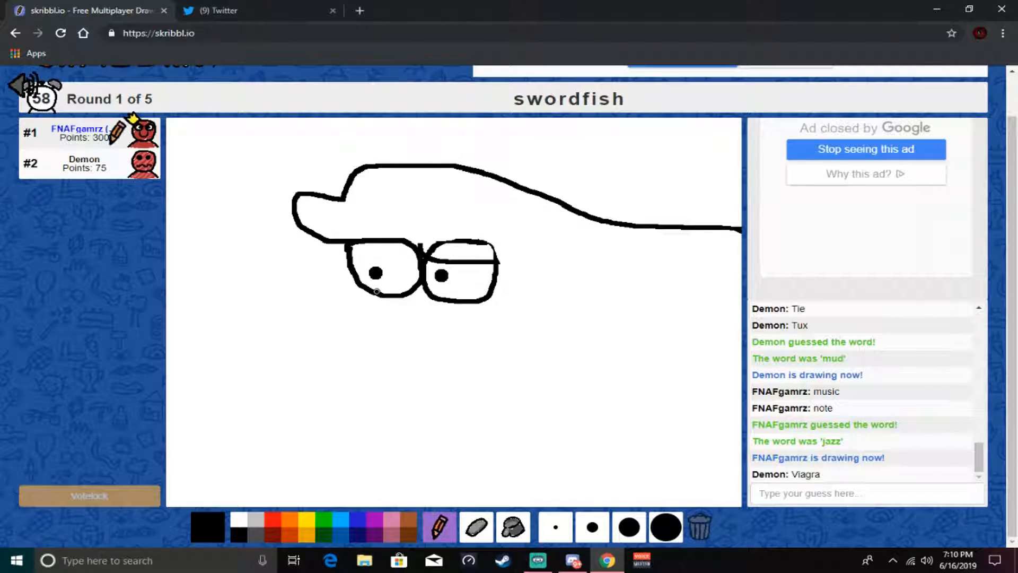
- Draw the pointed sword bill, a curving belly line with a wavy tail end, and the mouth
{"action": "left_click_drag", "start_coordinate": [389, 285], "coordinate": [245, 313]}
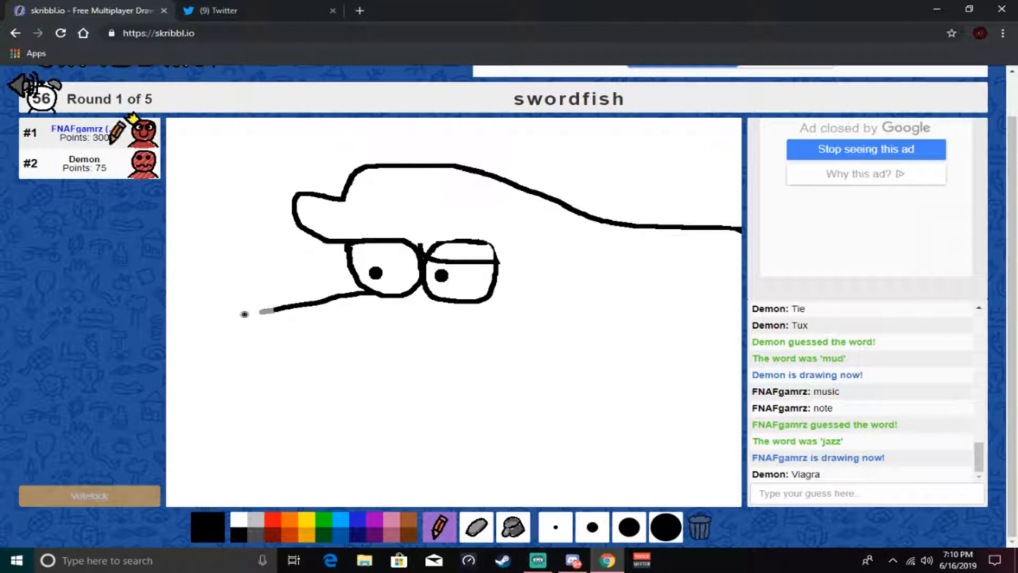
{"action": "left_click_drag", "start_coordinate": [266, 311], "coordinate": [180, 324]}
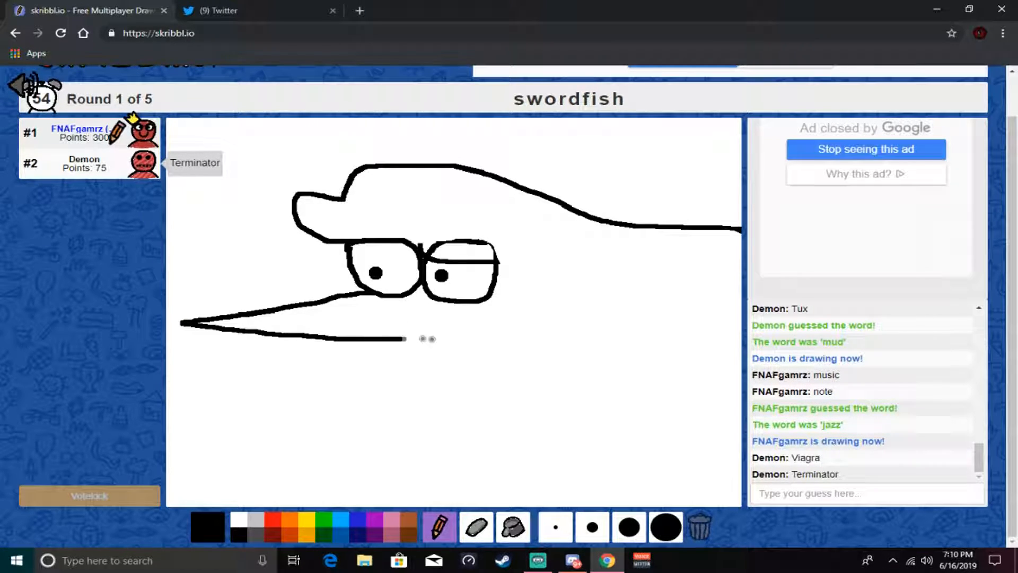
{"action": "left_click_drag", "start_coordinate": [403, 338], "coordinate": [467, 396]}
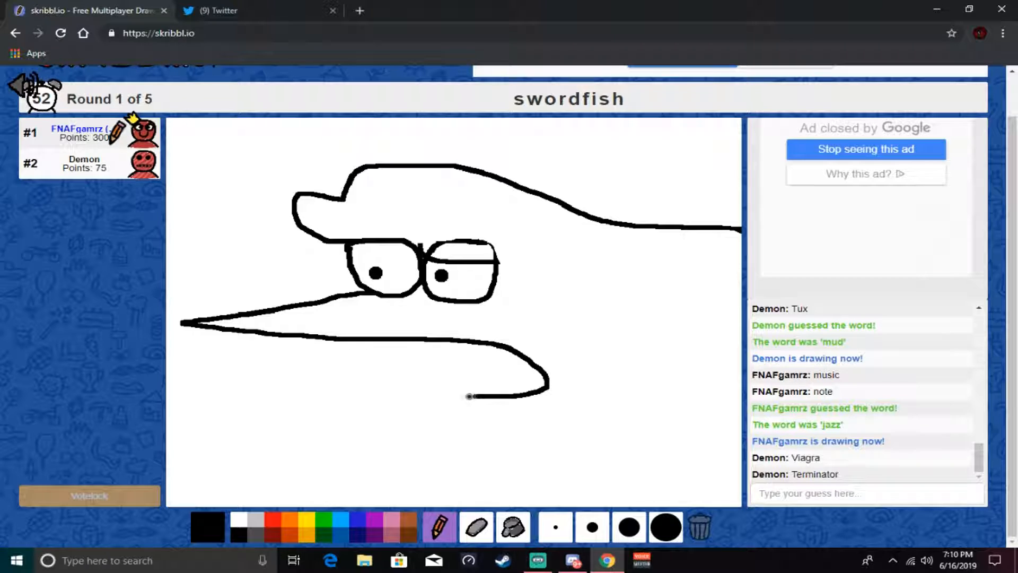
{"action": "left_click_drag", "start_coordinate": [470, 396], "coordinate": [351, 416]}
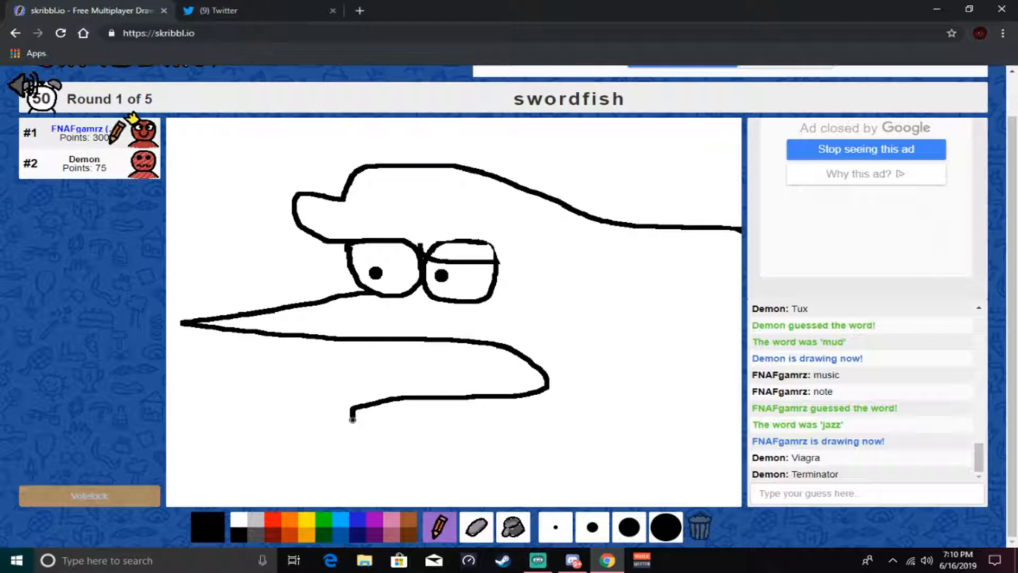
{"action": "left_click_drag", "start_coordinate": [352, 409], "coordinate": [428, 447]}
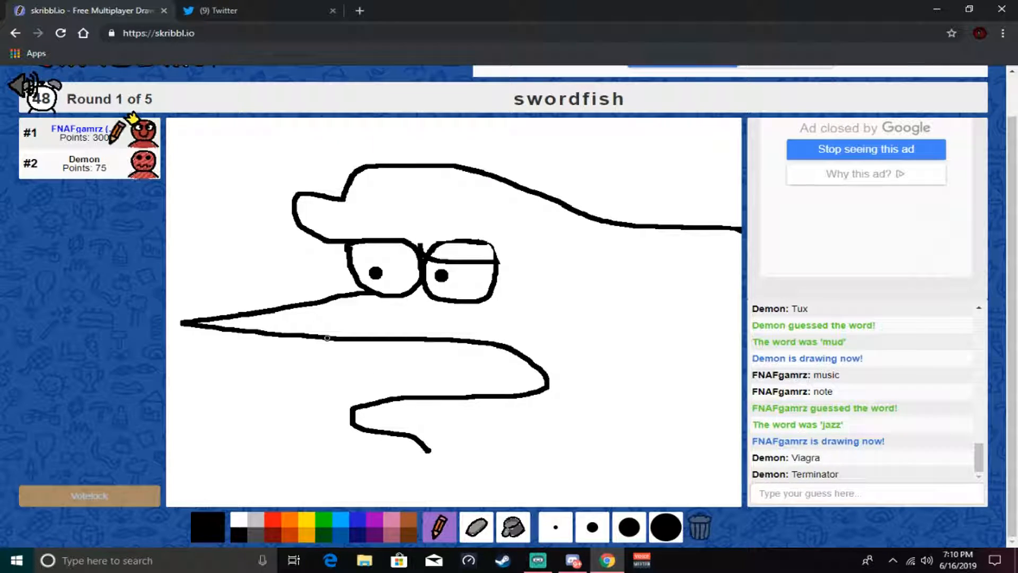
{"action": "left_click_drag", "start_coordinate": [299, 354], "coordinate": [516, 364]}
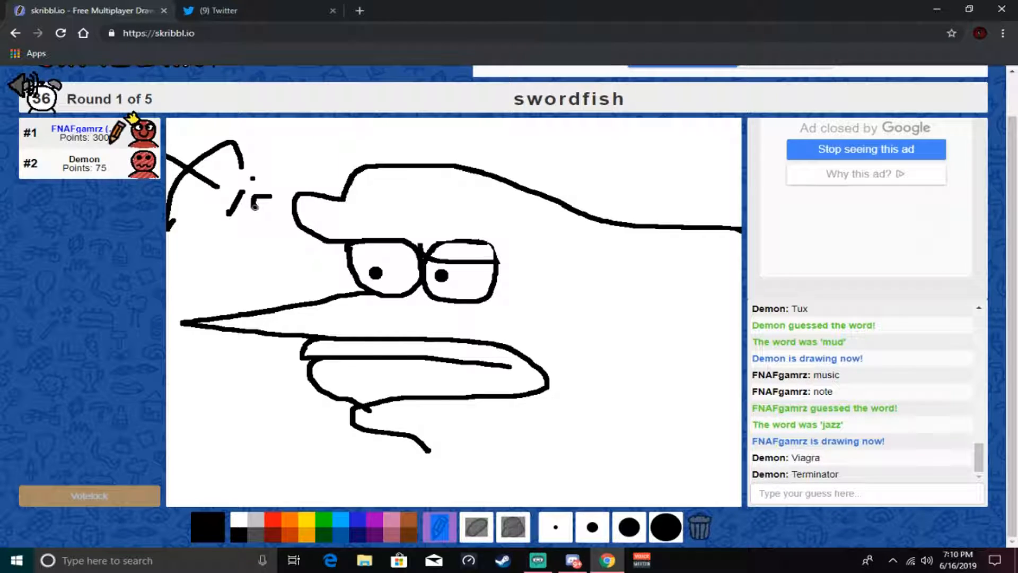
- Scribble marks and letters beside the swordfish's head until Demon guesses it
{"action": "left_click_drag", "start_coordinate": [253, 208], "coordinate": [279, 195]}
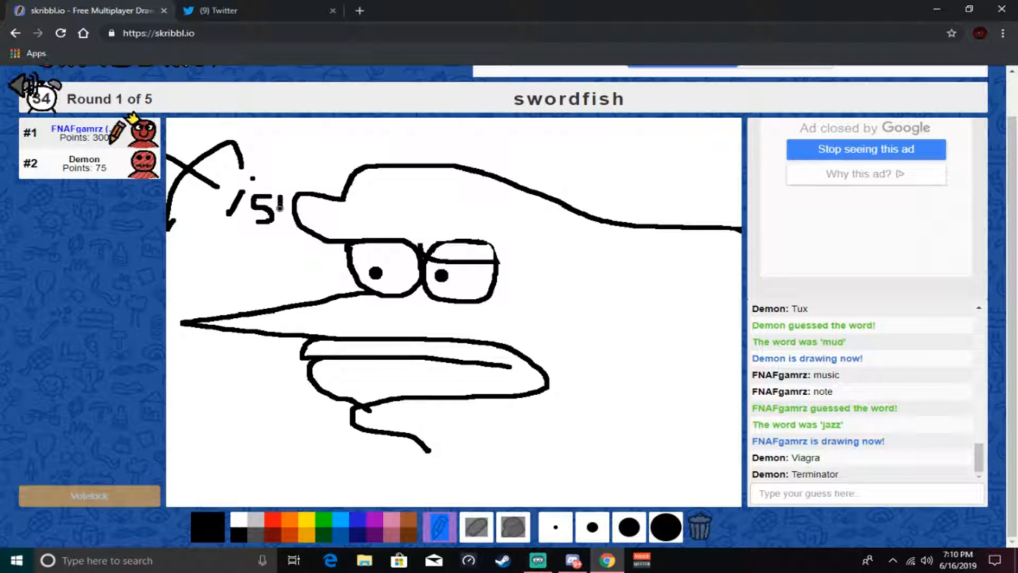
{"action": "left_click_drag", "start_coordinate": [278, 208], "coordinate": [288, 224]}
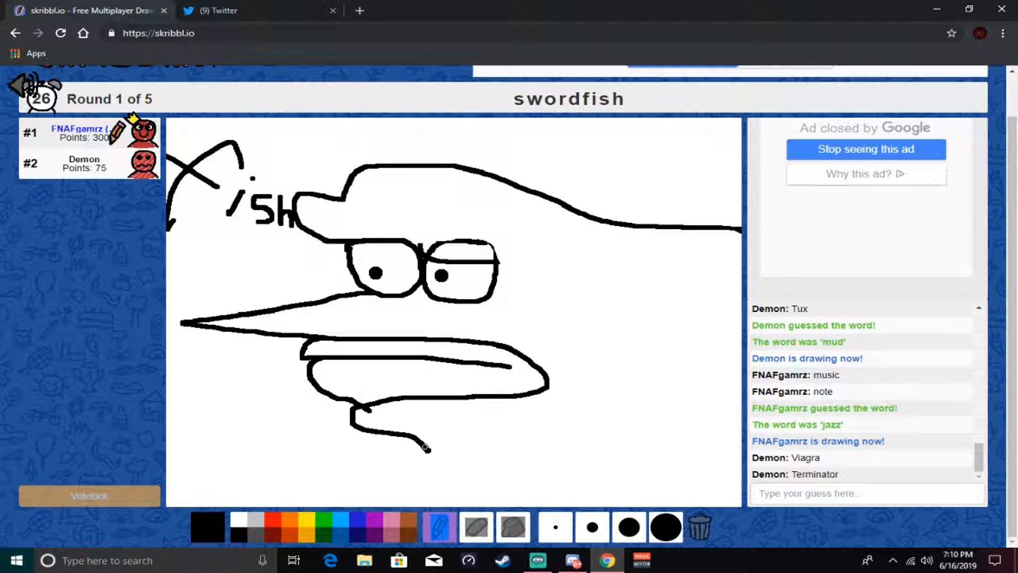
{"action": "left_click_drag", "start_coordinate": [426, 447], "coordinate": [685, 458]}
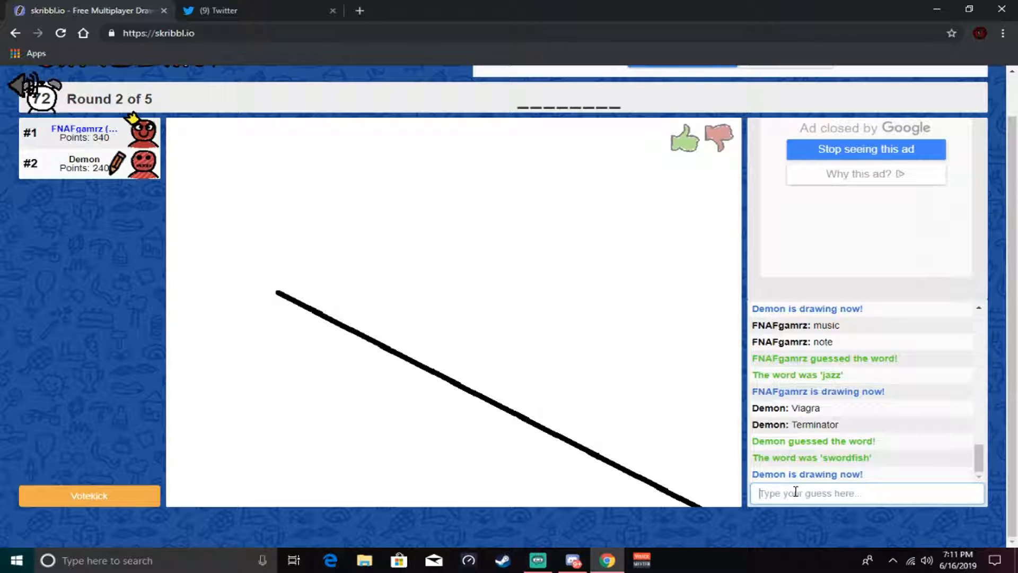
- Guess Demon's round 2 drawing as 'revolver' in the chat box
{"action": "left_click_drag", "start_coordinate": [279, 293], "coordinate": [233, 406]}
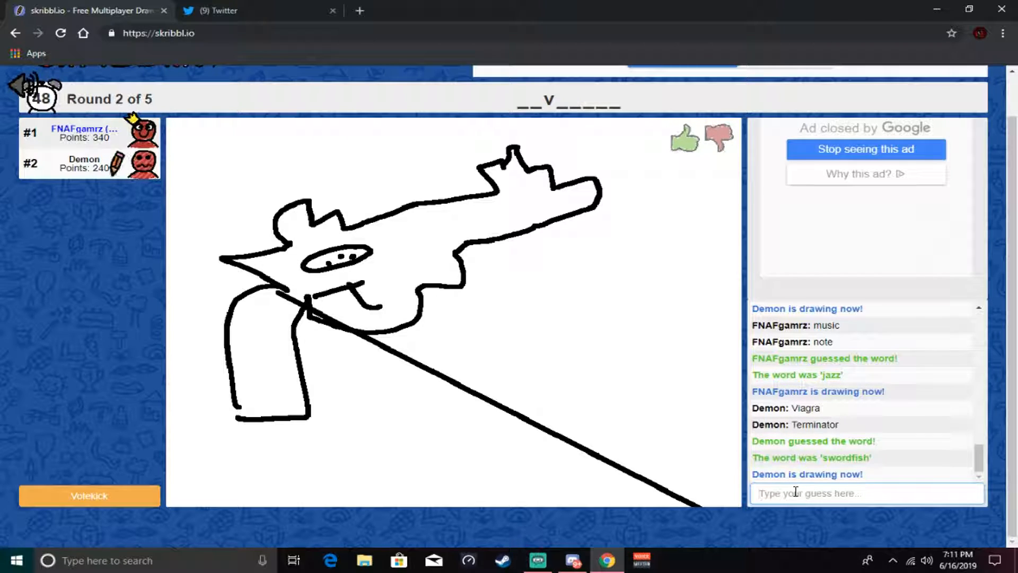
{"action": "type", "text": "revolver"}
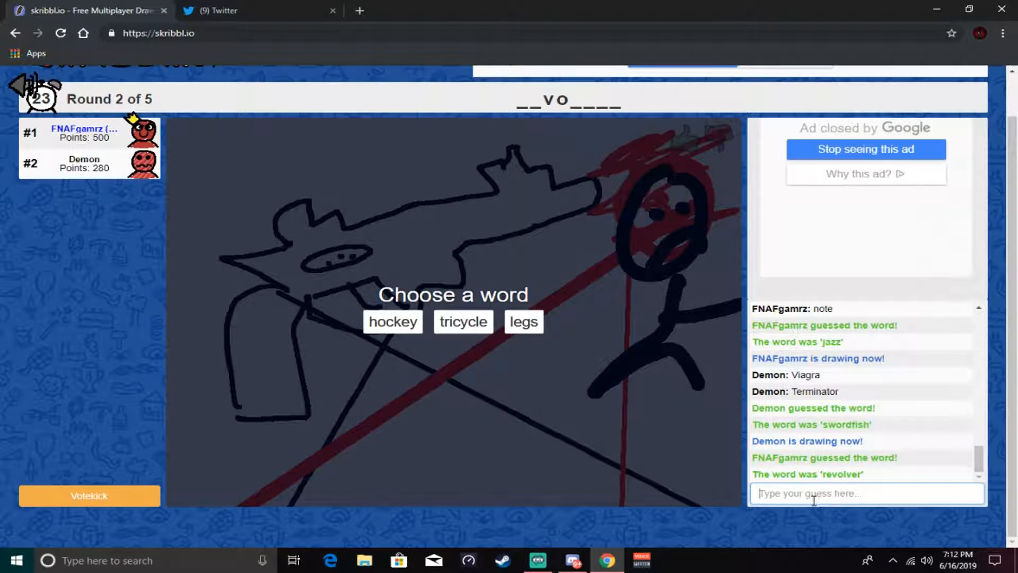
- Choose 'tricycle' as the word and write the large letters ZACK on the canvas
{"action": "left_click", "coordinate": [462, 323]}
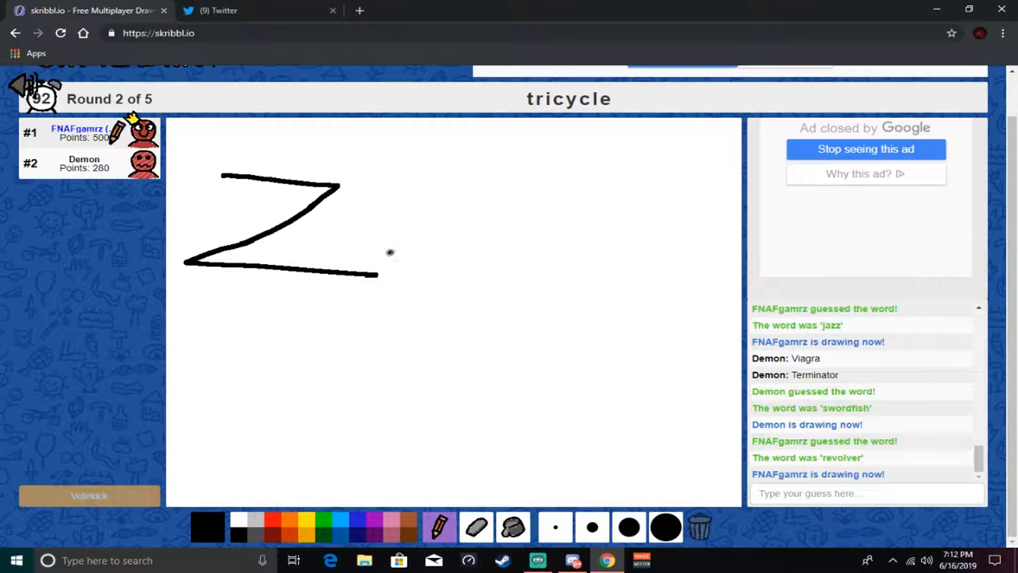
{"action": "left_click_drag", "start_coordinate": [438, 171], "coordinate": [493, 263]}
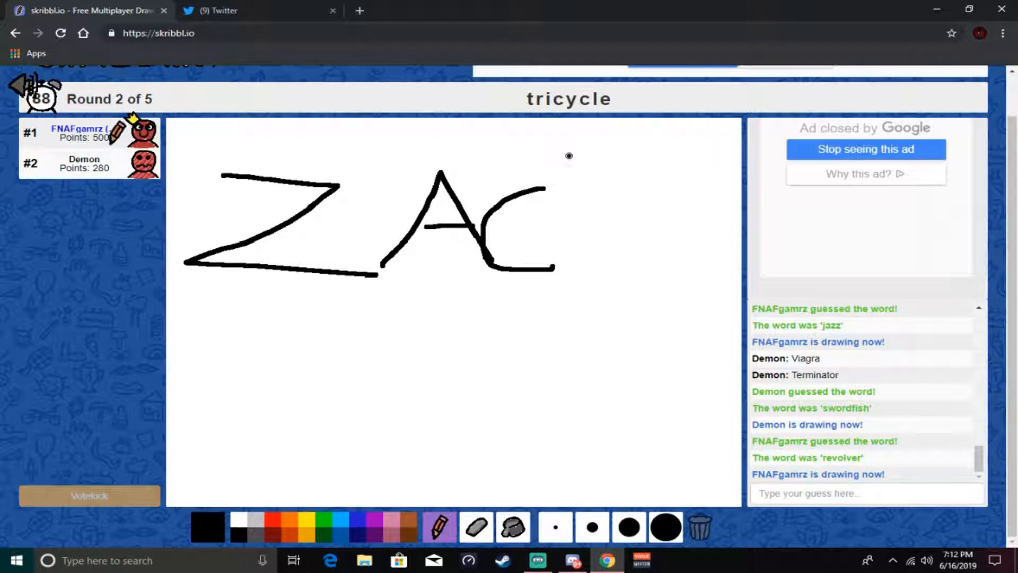
{"action": "left_click_drag", "start_coordinate": [568, 156], "coordinate": [678, 266]}
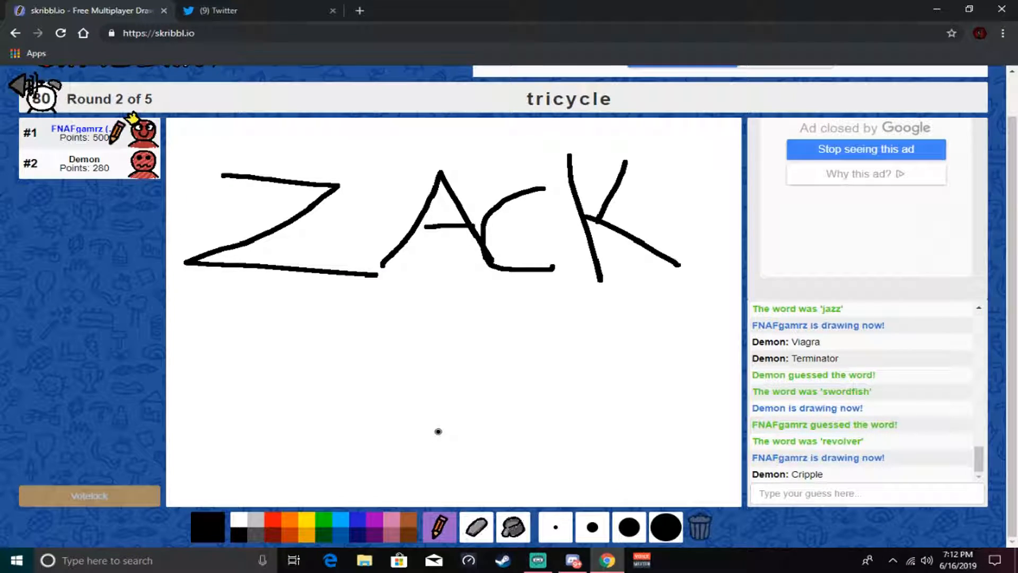
{"action": "mouse_move", "coordinate": [496, 377]}
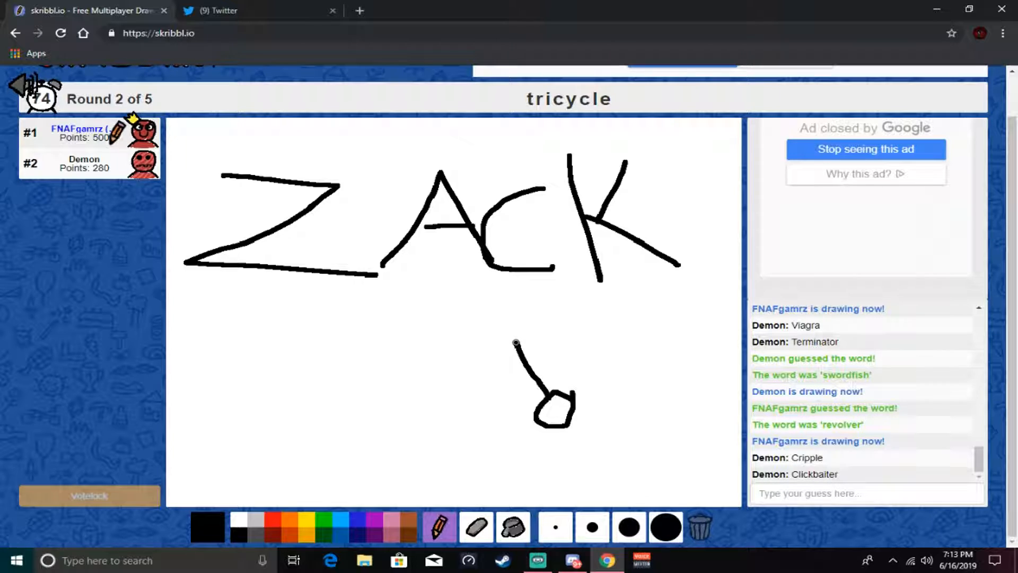
- Draw the tricycle frame, handlebars and two rear wheels, then pick the green colour
{"action": "left_click_drag", "start_coordinate": [517, 343], "coordinate": [480, 351]}
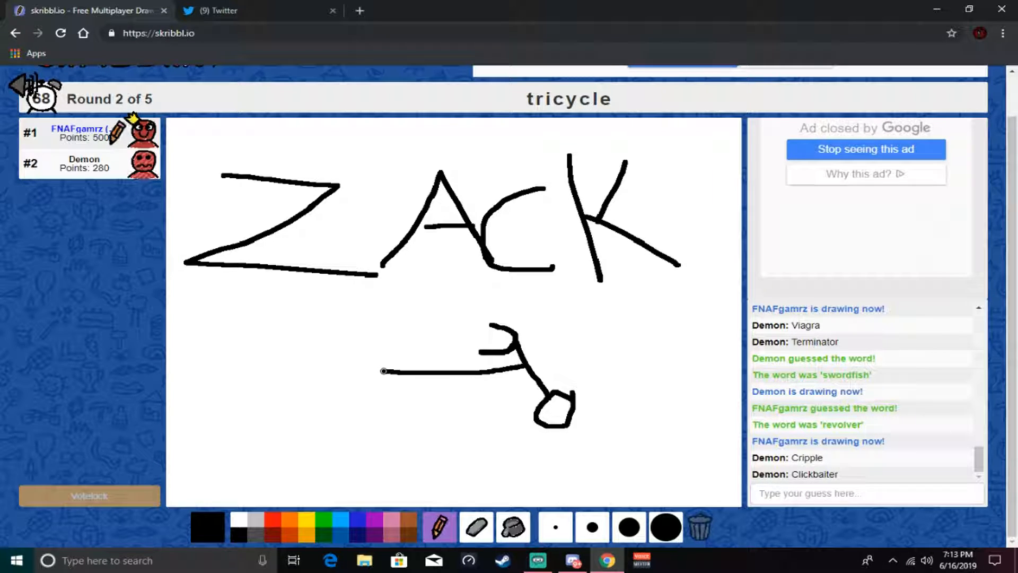
{"action": "left_click_drag", "start_coordinate": [383, 370], "coordinate": [428, 403]}
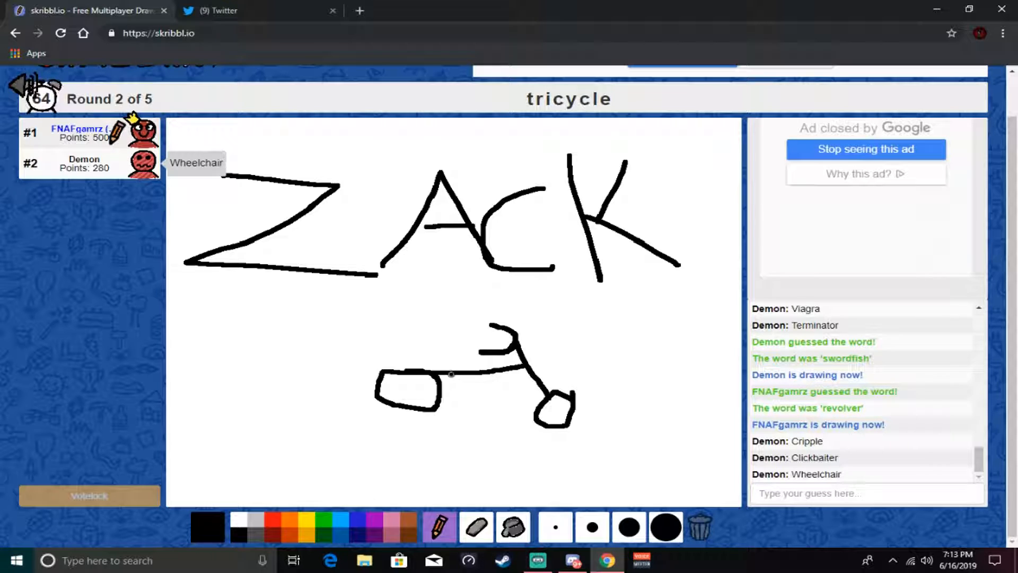
{"action": "left_click_drag", "start_coordinate": [447, 376], "coordinate": [480, 403]}
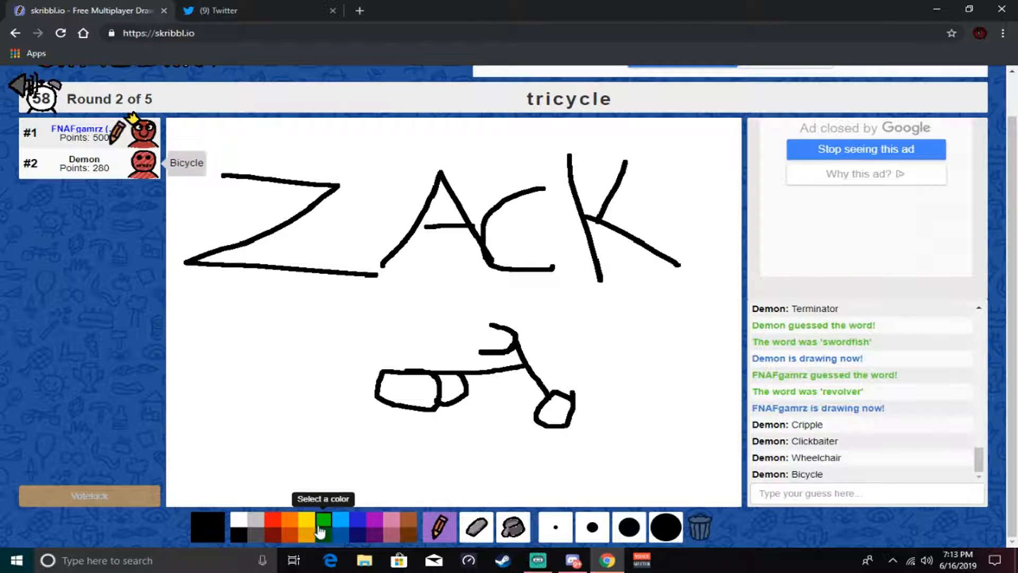
{"action": "left_click", "coordinate": [269, 524]}
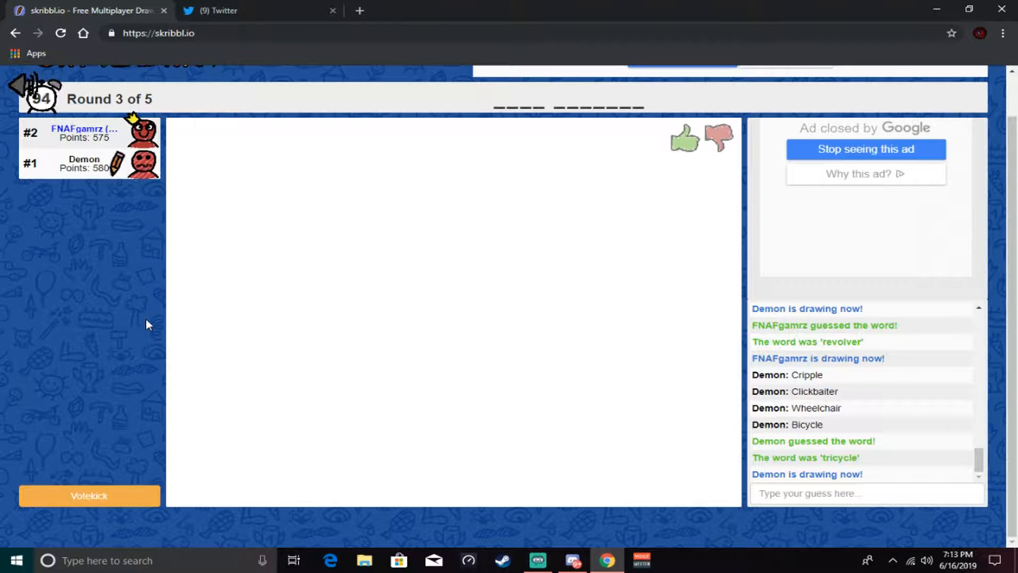
- Guess 'sneaky' for Demon's purple drawing, then enter 'pink panther' to score
{"action": "left_click_drag", "start_coordinate": [328, 299], "coordinate": [535, 196]}
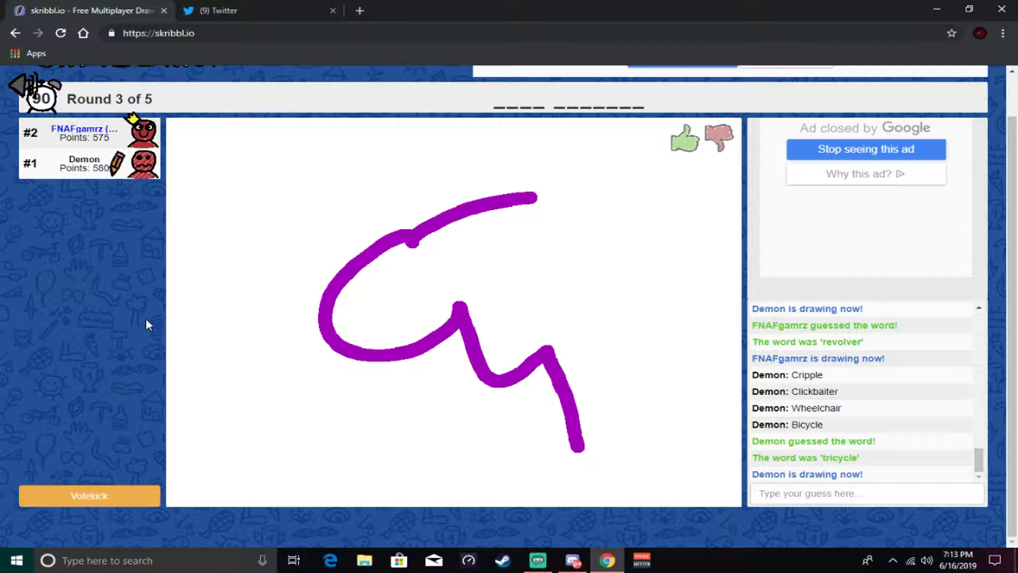
{"action": "left_click_drag", "start_coordinate": [536, 195], "coordinate": [585, 496]}
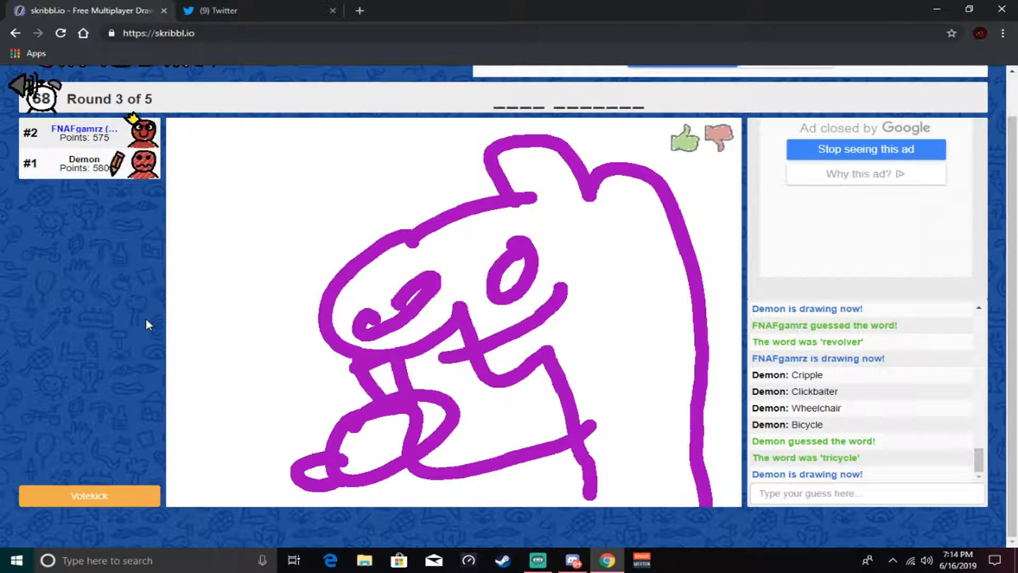
{"action": "left_click", "coordinate": [867, 493]}
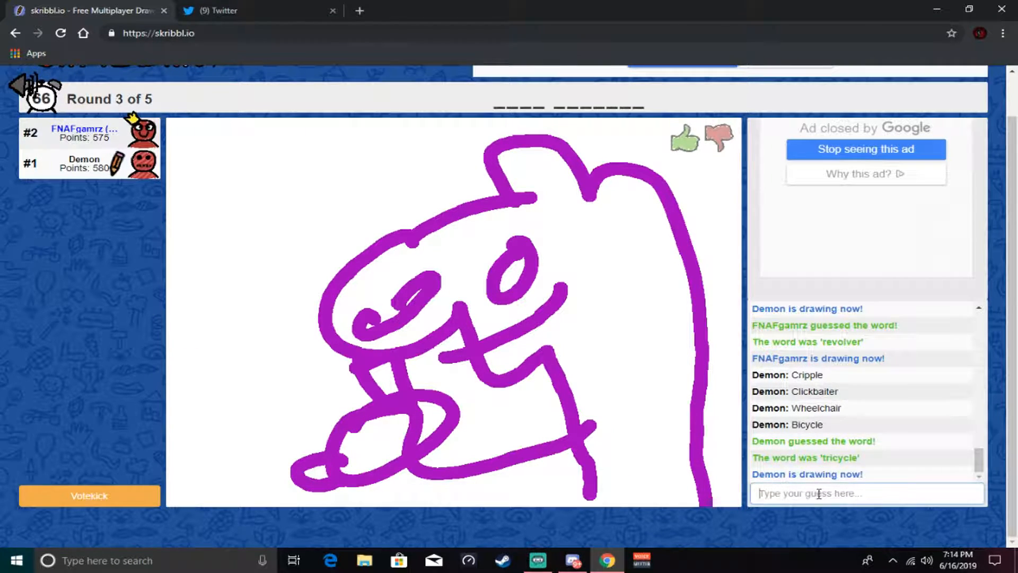
{"action": "type", "text": "sneaky"}
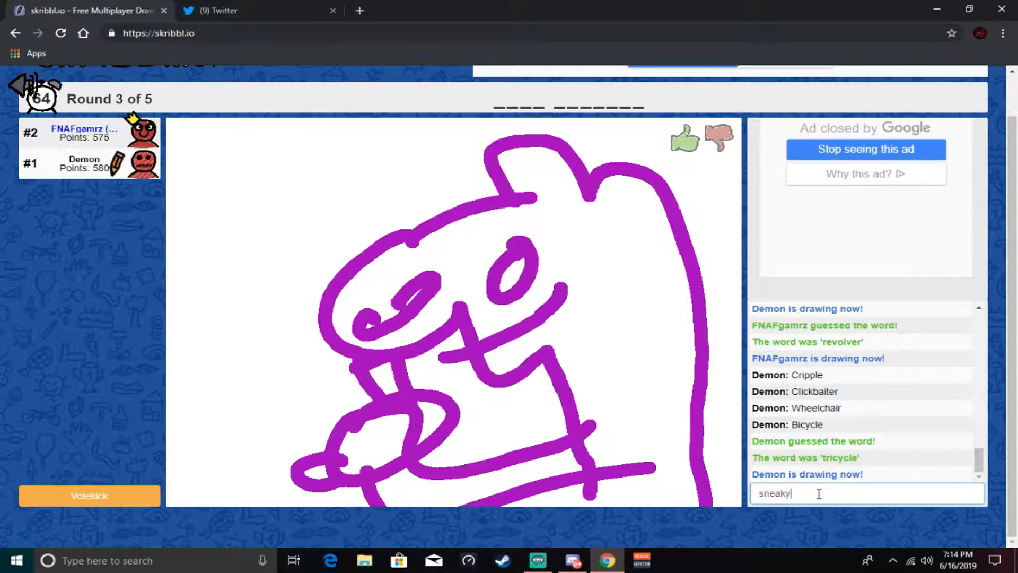
{"action": "key", "text": "Enter"}
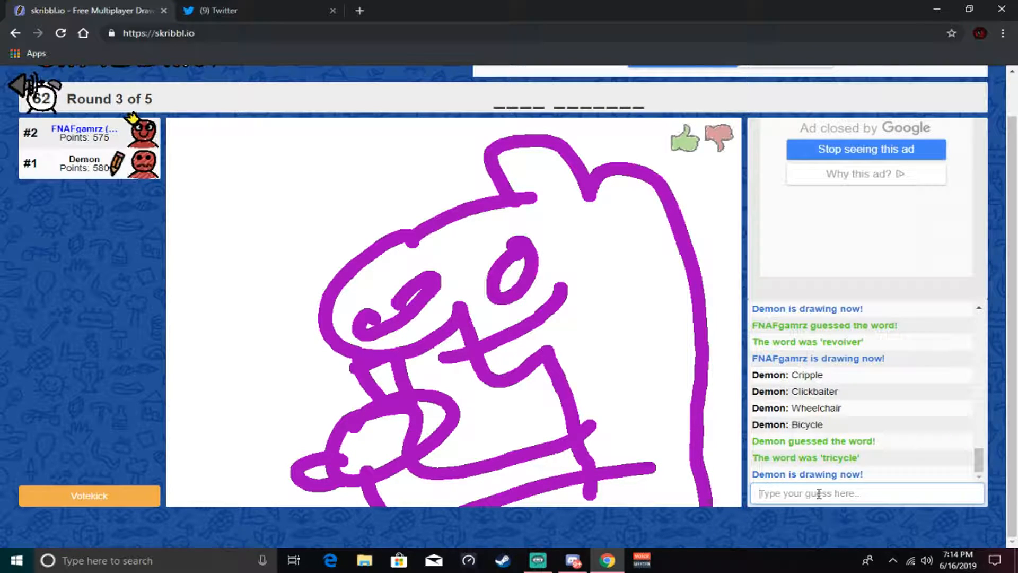
{"action": "type", "text": "pink pan"}
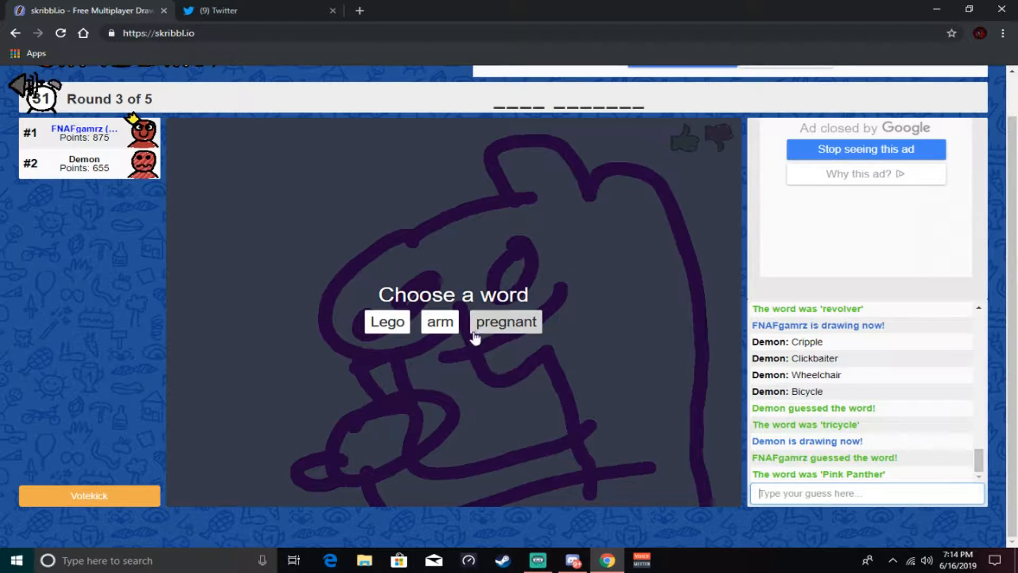
- Choose 'pregnant' as the word and write 'ZACK can't' on the first line
{"action": "left_click", "coordinate": [506, 321]}
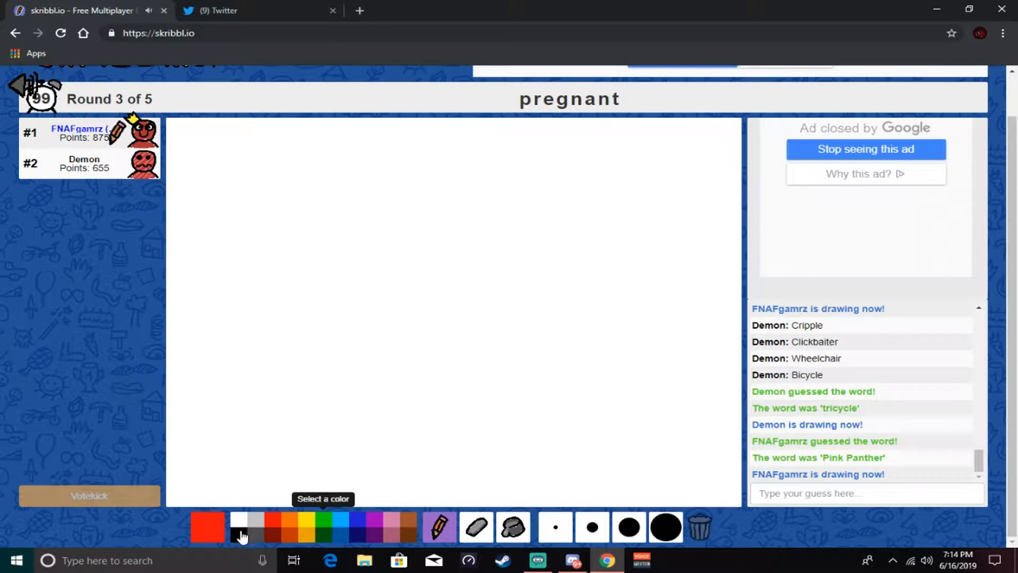
{"action": "left_click_drag", "start_coordinate": [220, 174], "coordinate": [318, 235]}
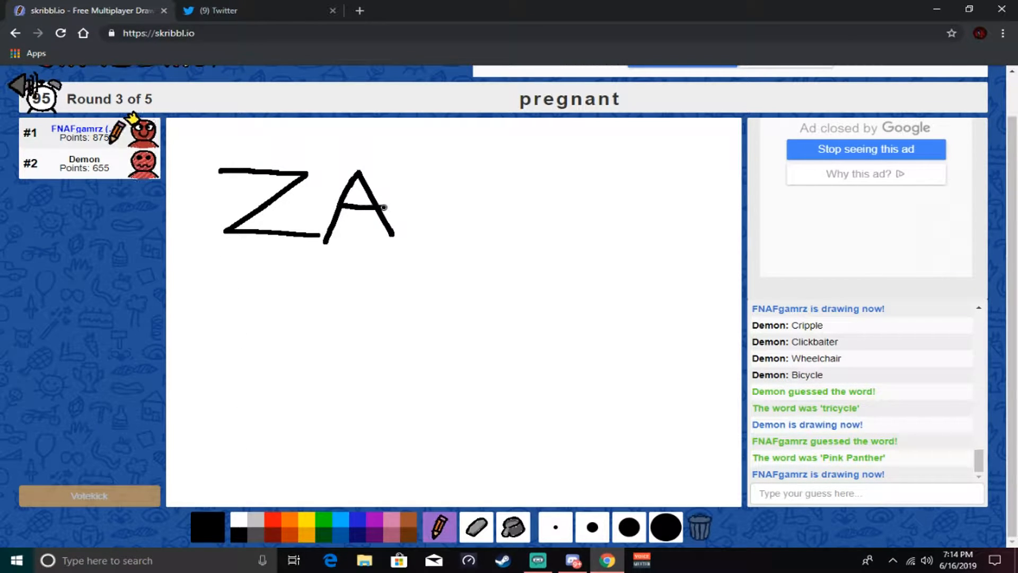
{"action": "left_click_drag", "start_coordinate": [403, 189], "coordinate": [493, 247]}
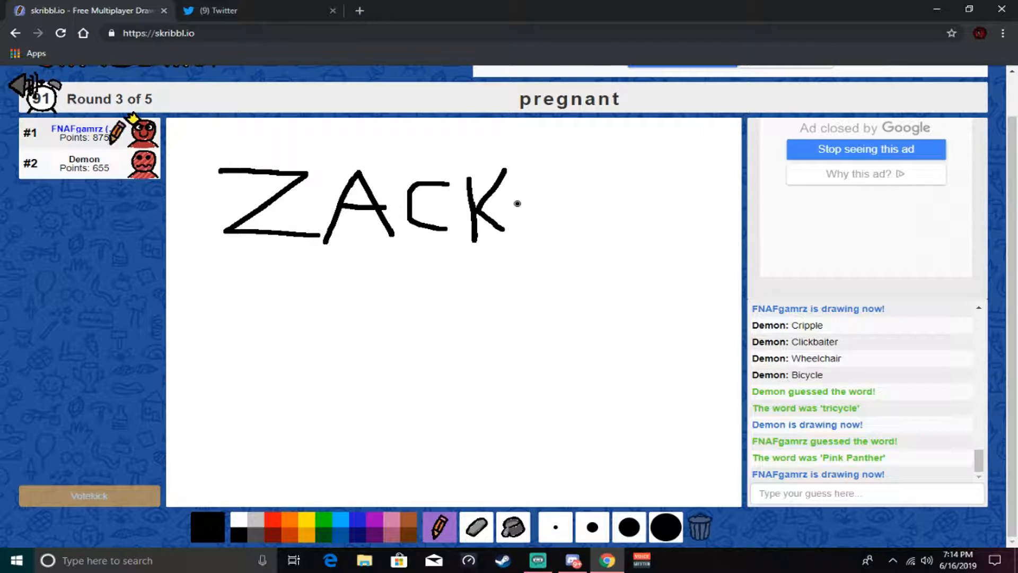
{"action": "left_click_drag", "start_coordinate": [551, 195], "coordinate": [591, 217]}
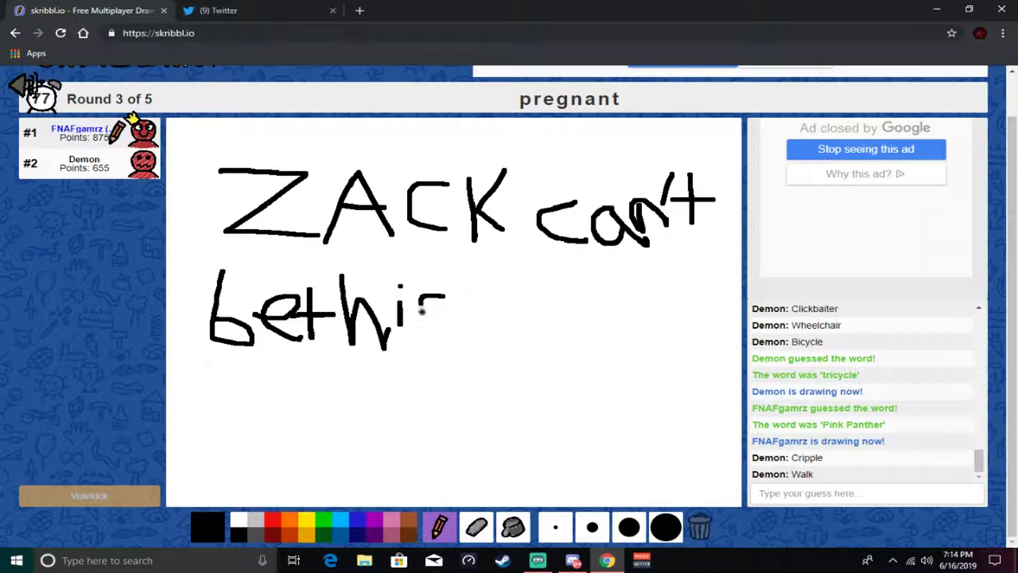
- Write 'be this' and 'he a guy' on the lower lines until Demon guesses pregnant
{"action": "left_click_drag", "start_coordinate": [441, 305], "coordinate": [455, 351]}
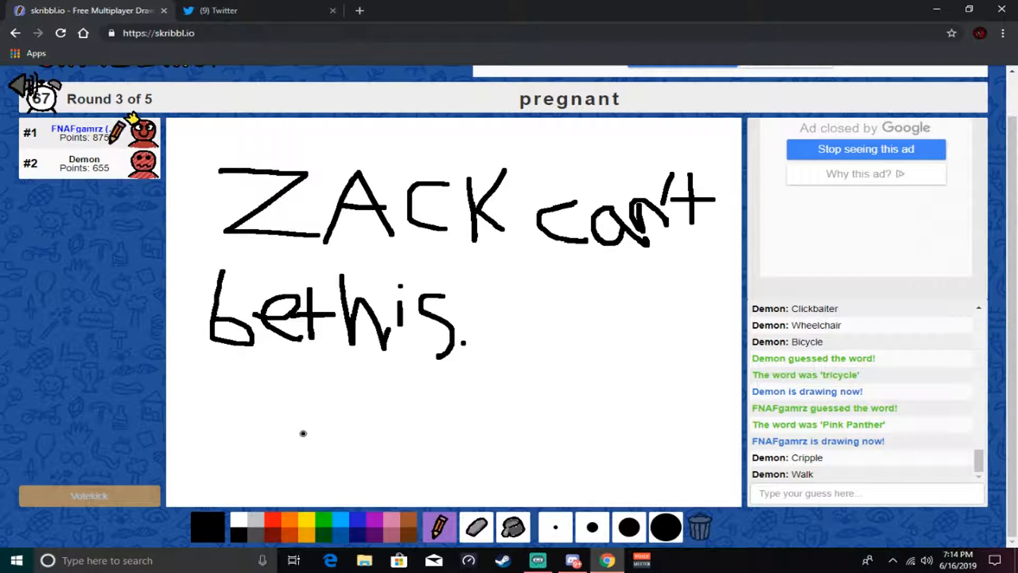
{"action": "left_click_drag", "start_coordinate": [217, 389], "coordinate": [260, 455]}
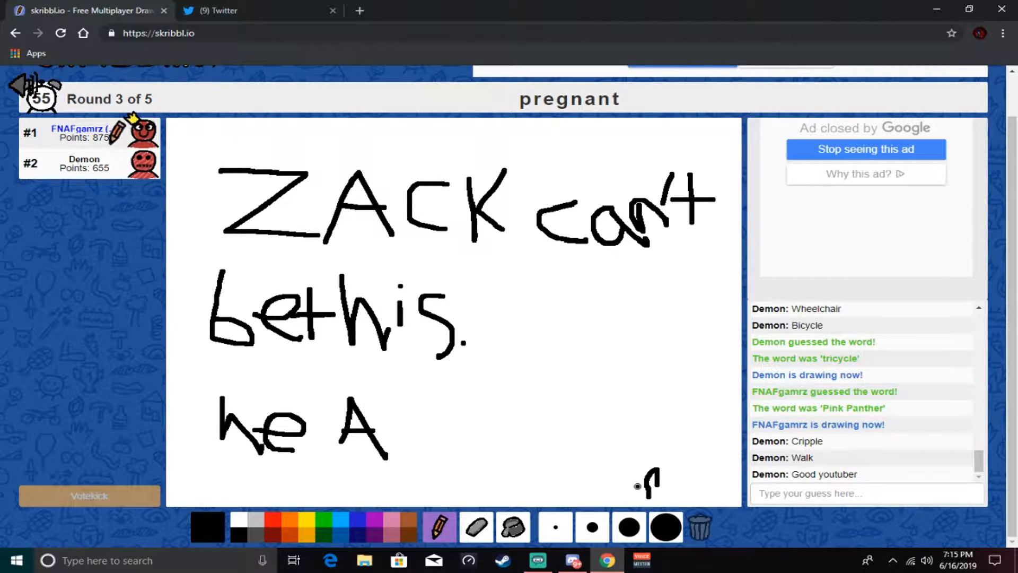
{"action": "left_click_drag", "start_coordinate": [640, 485], "coordinate": [694, 498]}
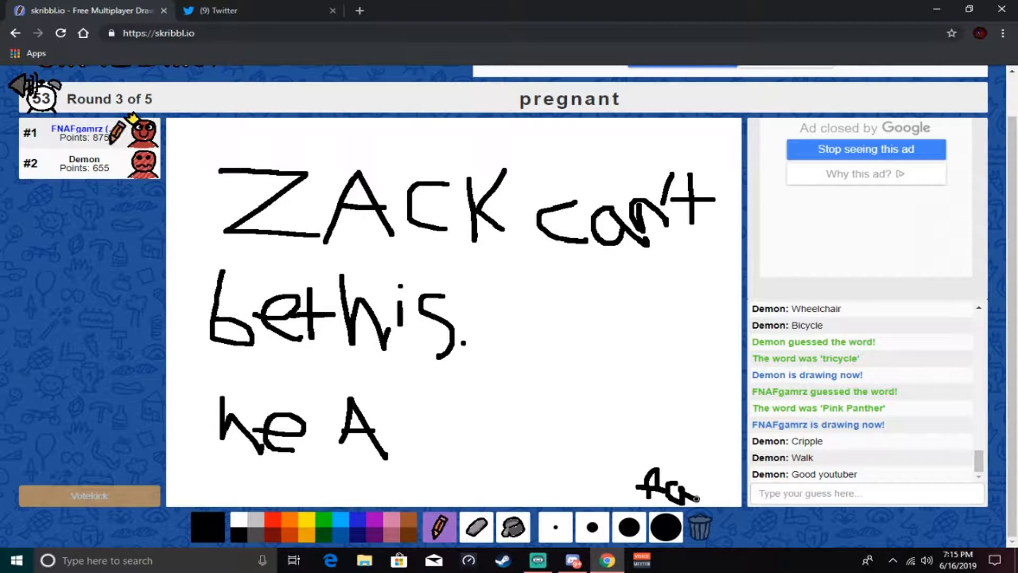
{"action": "left_click_drag", "start_coordinate": [643, 484], "coordinate": [721, 490]}
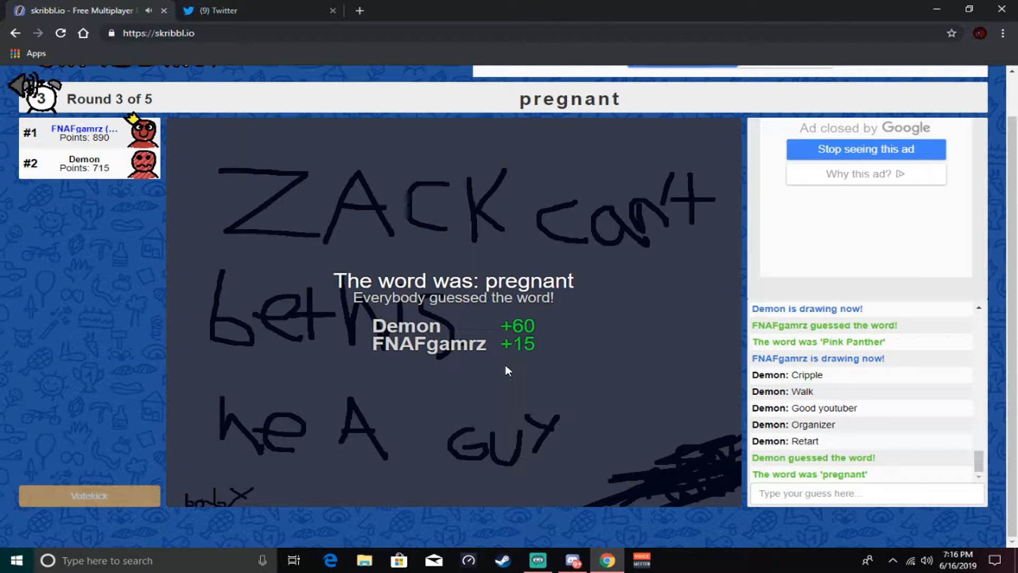
{"action": "mouse_move", "coordinate": [519, 370]}
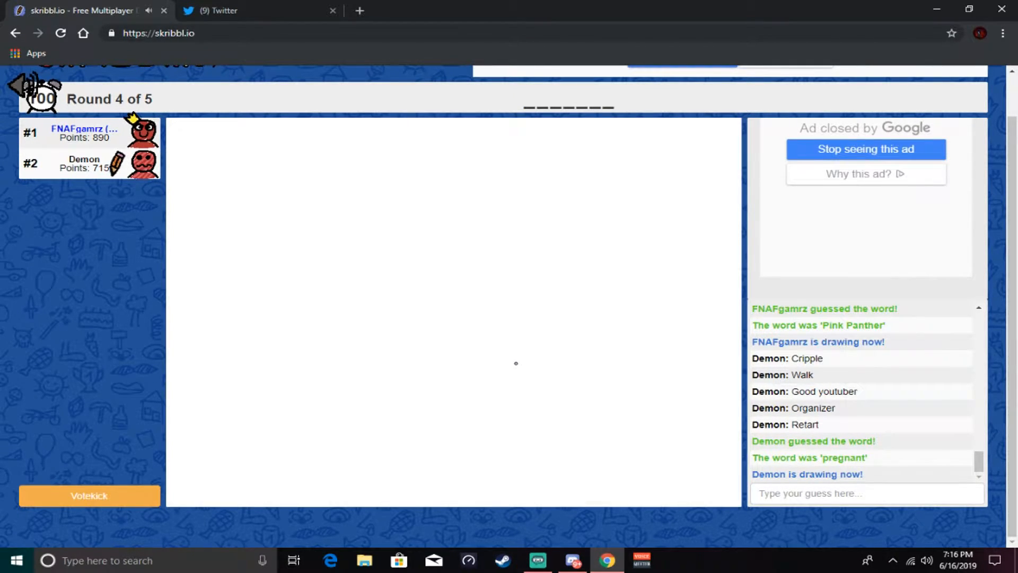
- Guess 'parents' for Demon's stick-figure drawing, then submit 'divorce' correctly
{"action": "left_click_drag", "start_coordinate": [296, 175], "coordinate": [296, 331]}
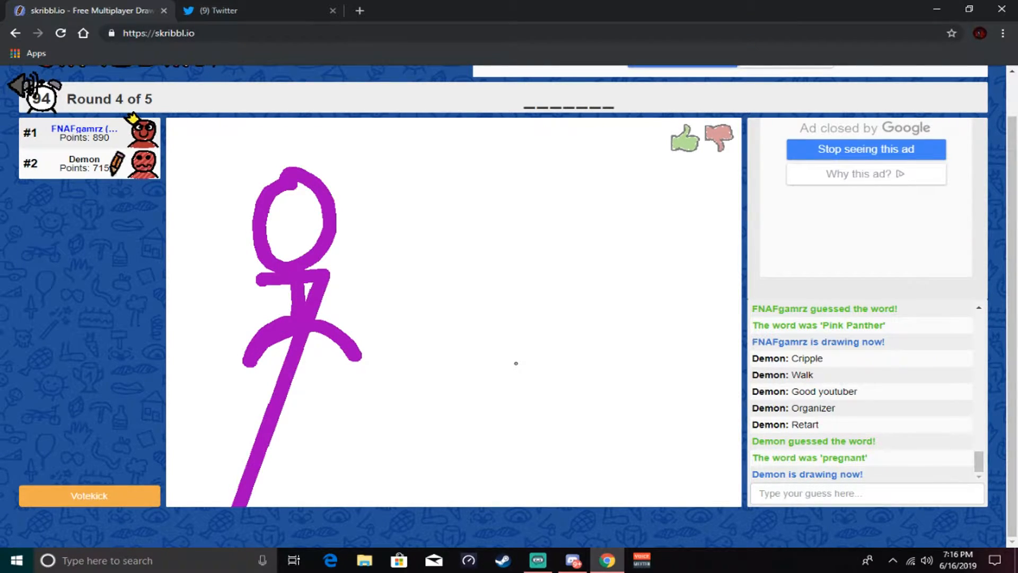
{"action": "left_click_drag", "start_coordinate": [623, 181], "coordinate": [562, 374]}
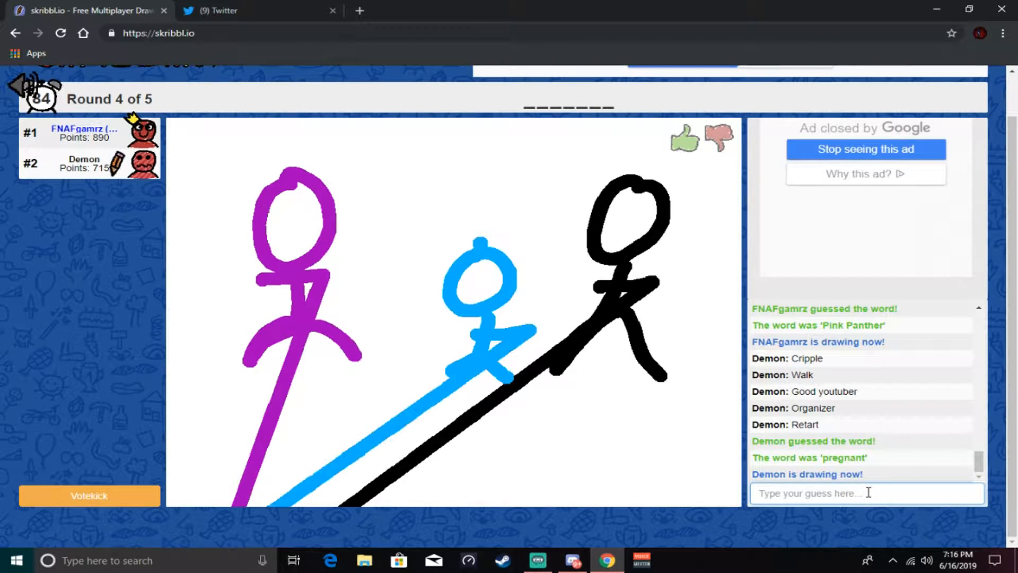
{"action": "type", "text": "parent"}
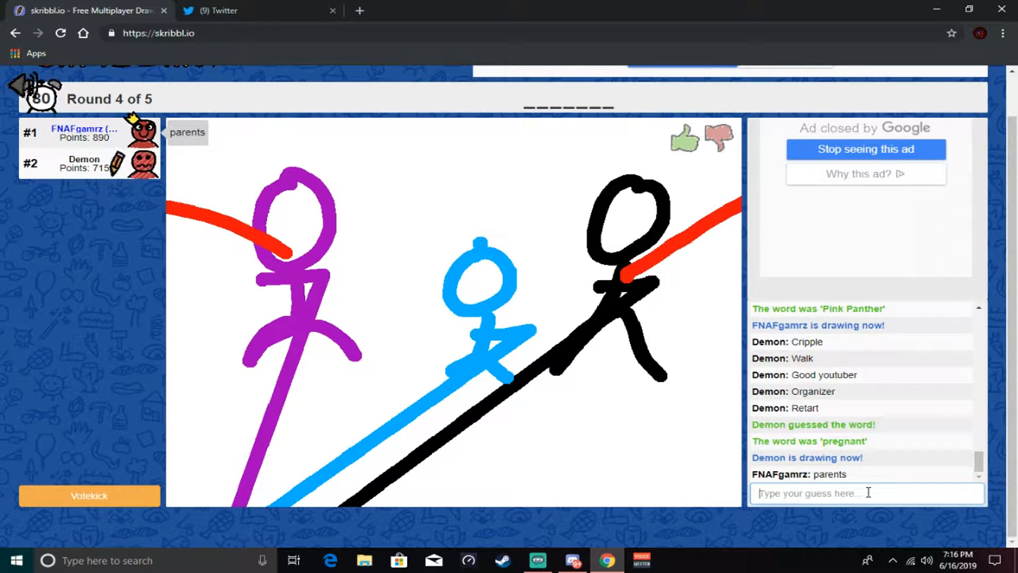
{"action": "type", "text": "divo"}
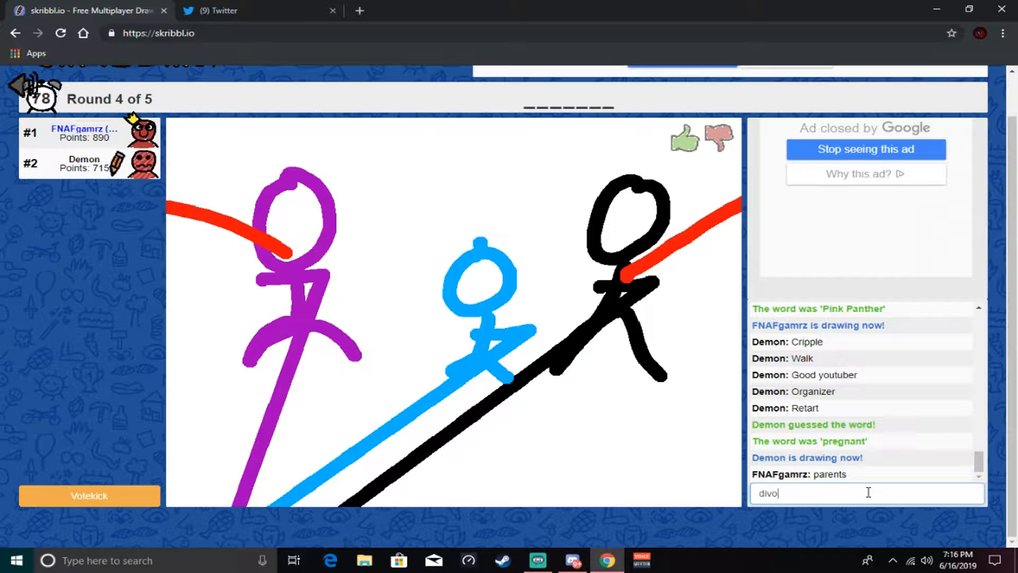
{"action": "key", "text": "Enter"}
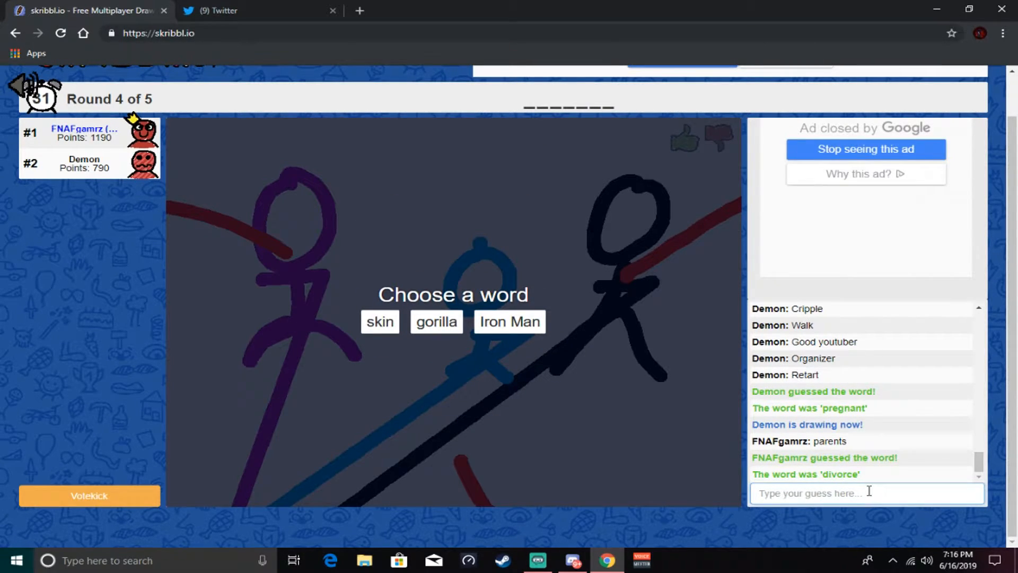
{"action": "mouse_move", "coordinate": [478, 349]}
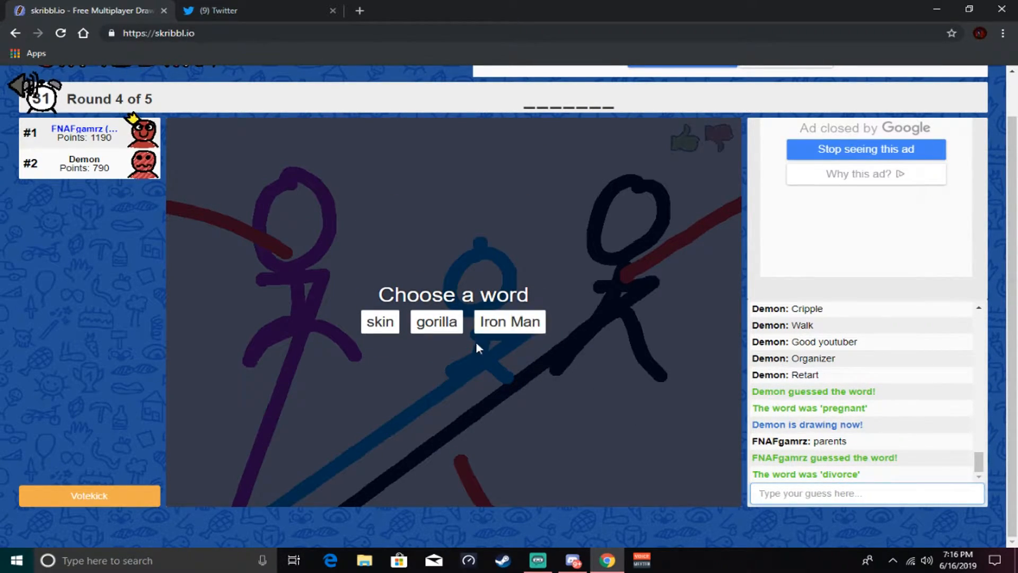
- Choose 'Iron Man' as the word to draw for round 4, leaving a blank canvas
{"action": "left_click", "coordinate": [509, 321]}
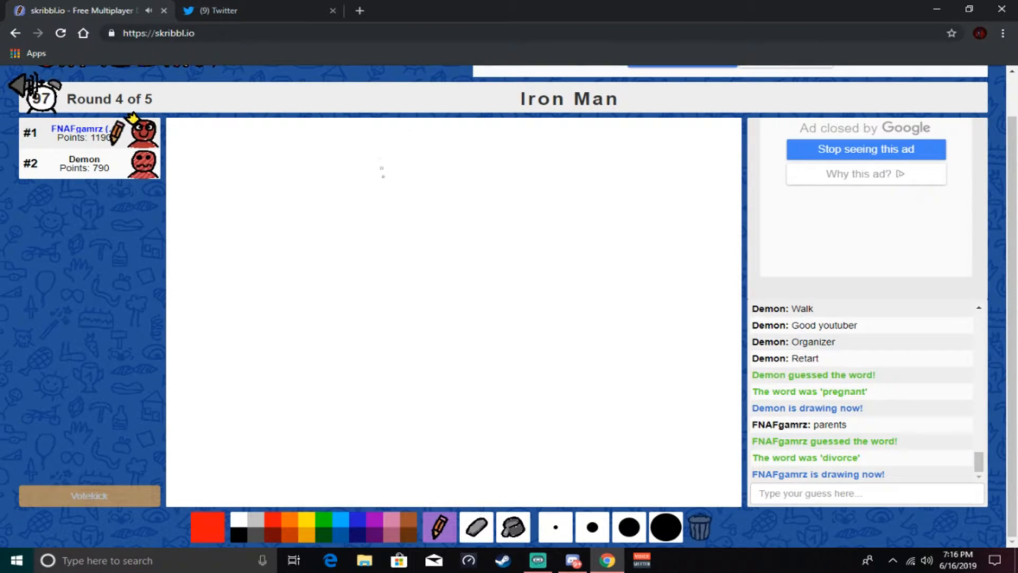
{"action": "mouse_move", "coordinate": [590, 527]}
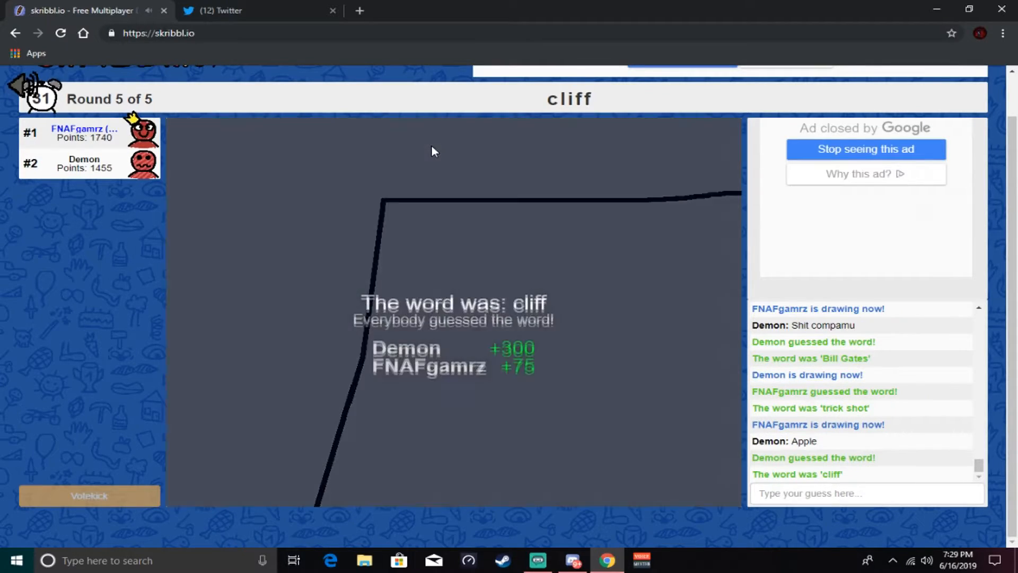
{"action": "mouse_move", "coordinate": [638, 257]}
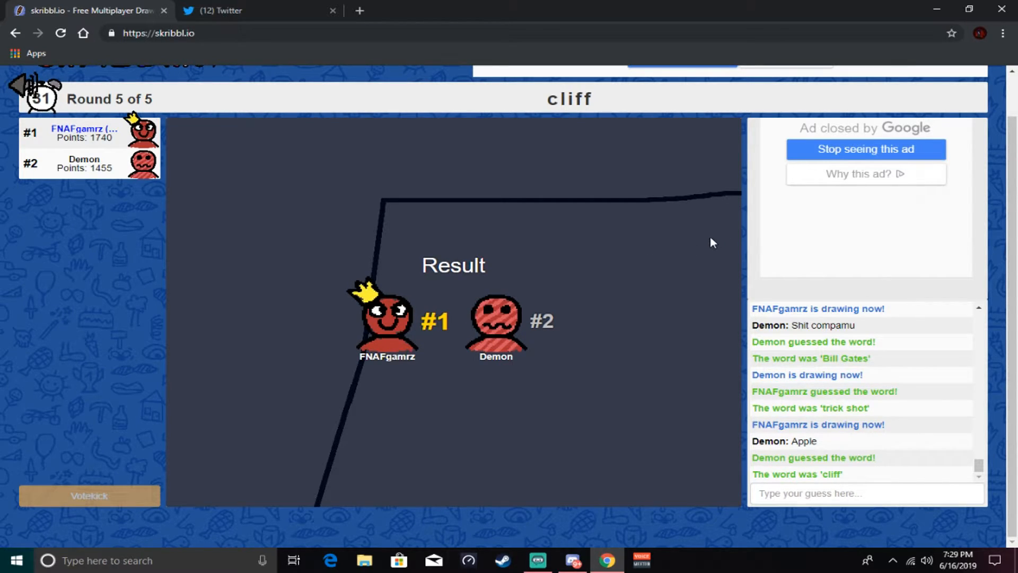
{"action": "mouse_move", "coordinate": [687, 239]}
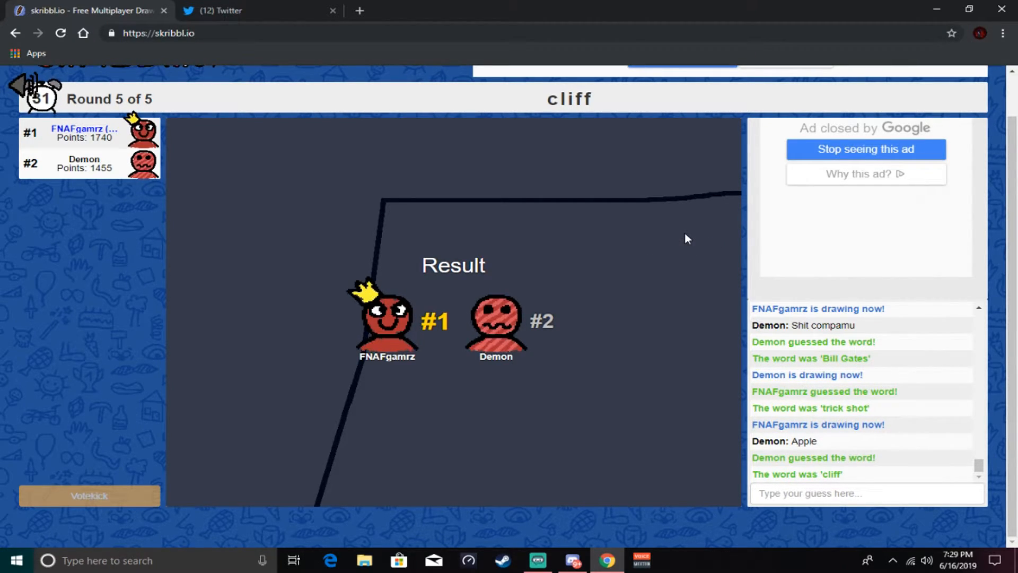
{"action": "mouse_move", "coordinate": [77, 276]}
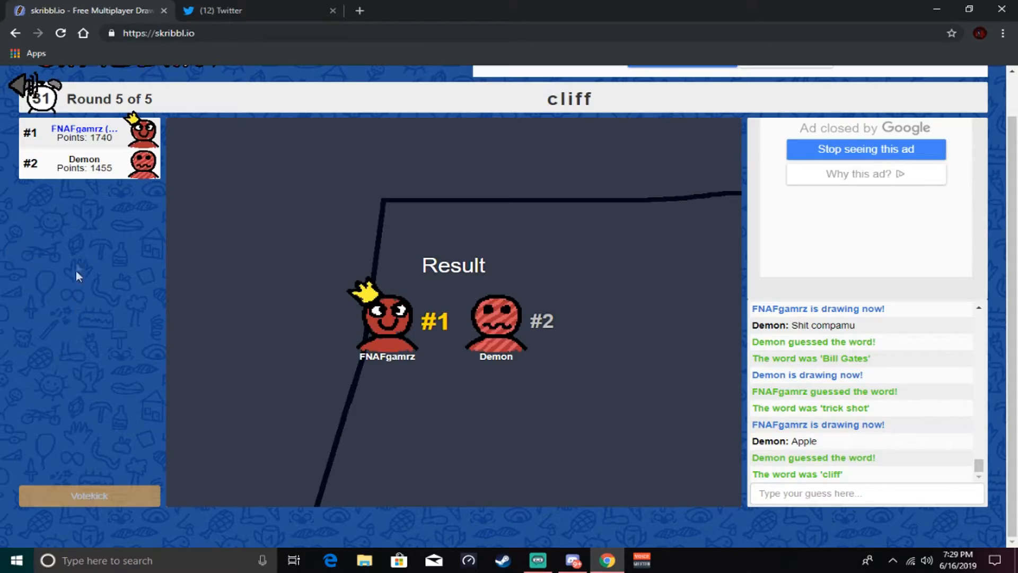